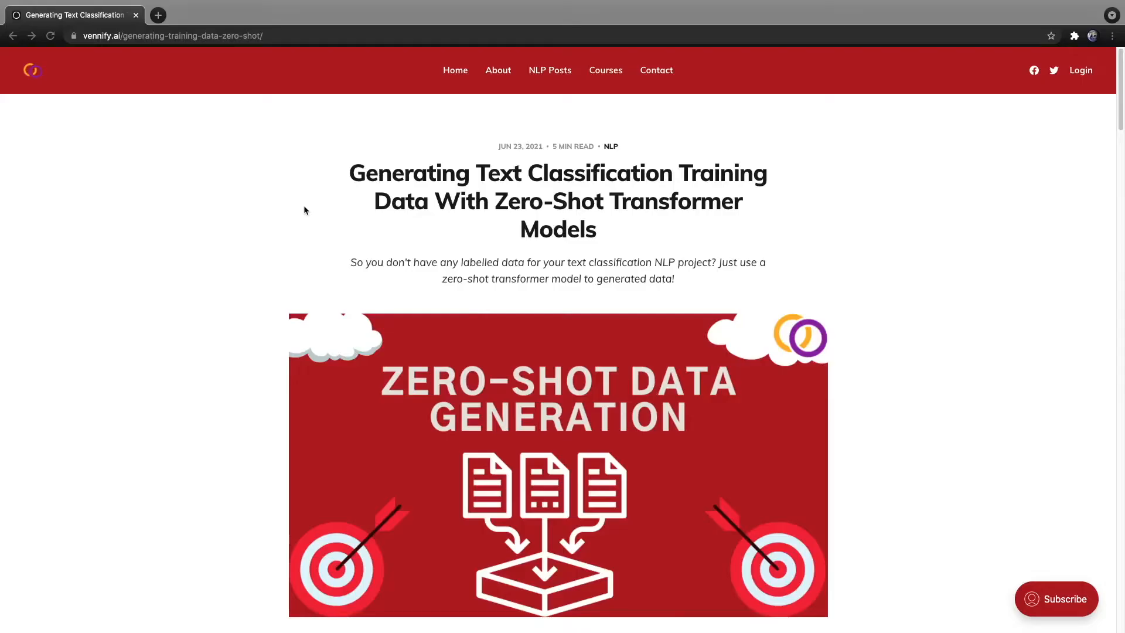
pyautogui.moveTo(65, 71)
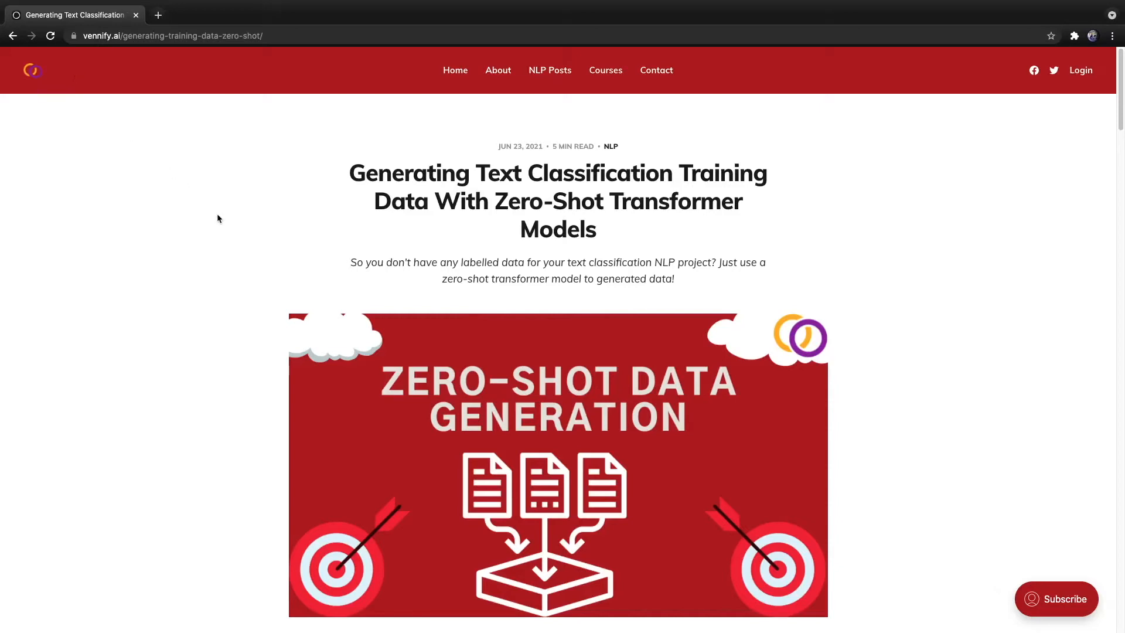
# Scroll past Related Works and Processes to the pipeline diagram and Experiments heading.
pyautogui.scroll(-3)
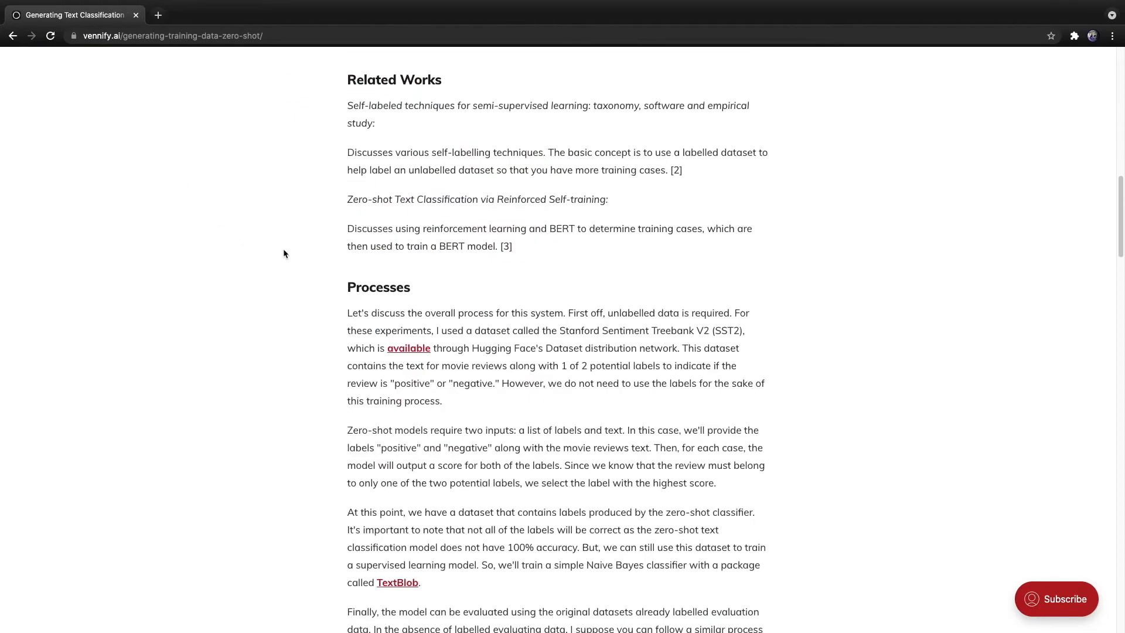
pyautogui.scroll(-3)
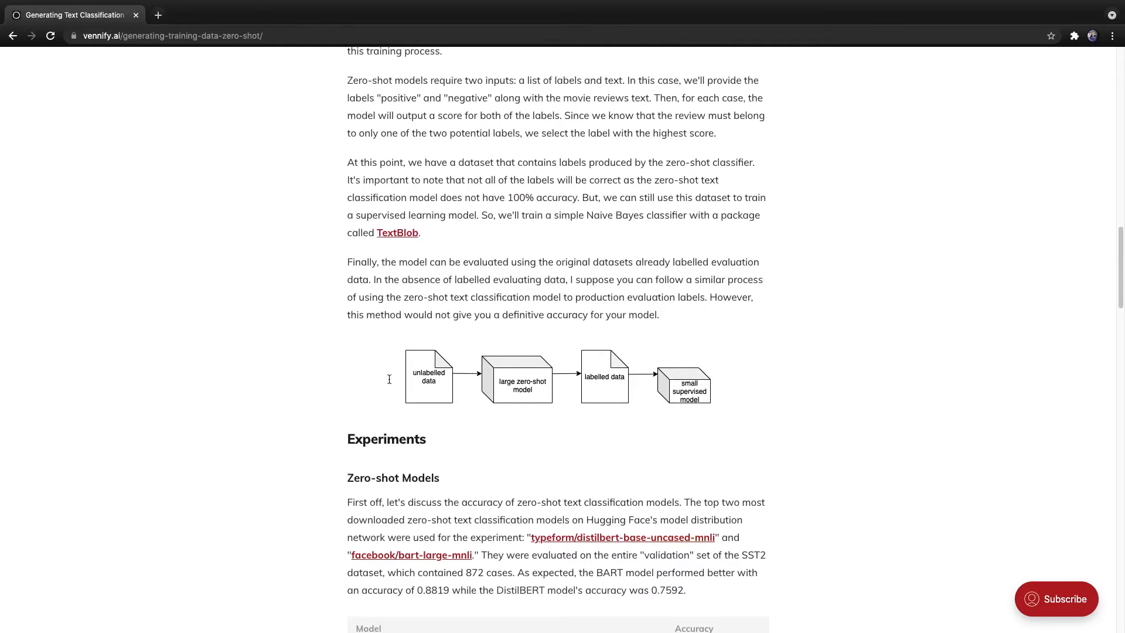
pyautogui.moveTo(434, 391)
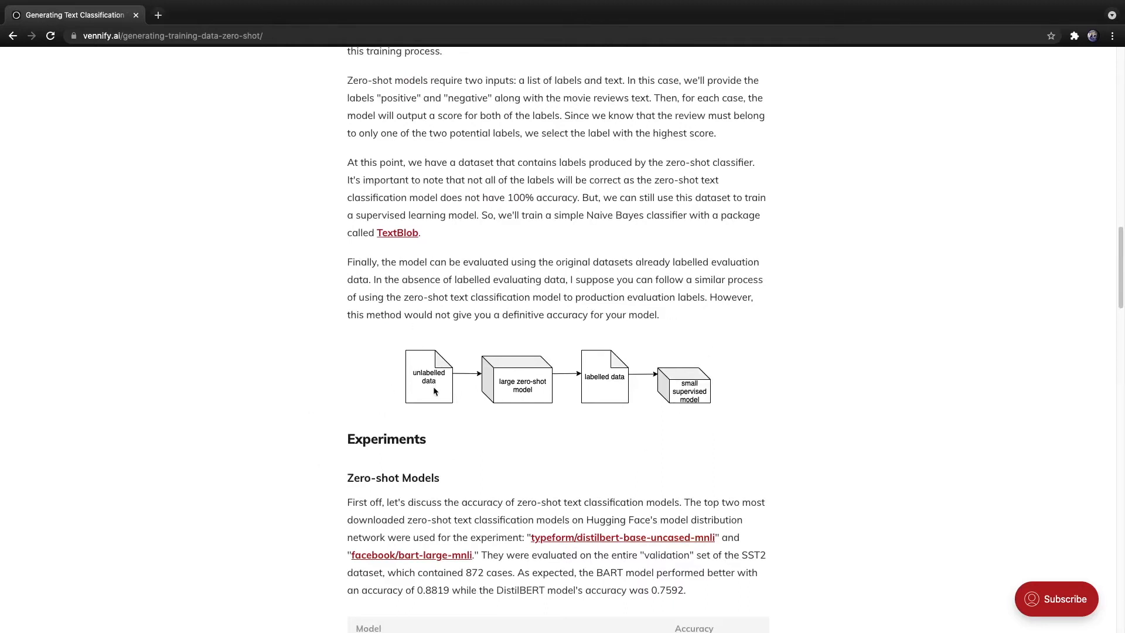
pyautogui.moveTo(695, 403)
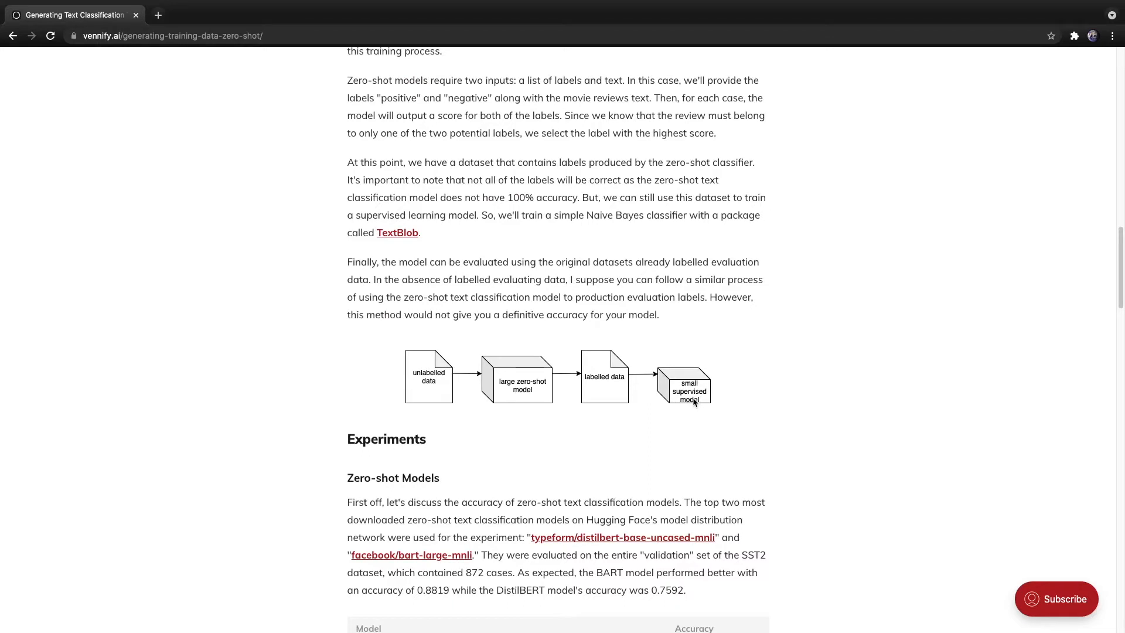
pyautogui.moveTo(687, 410)
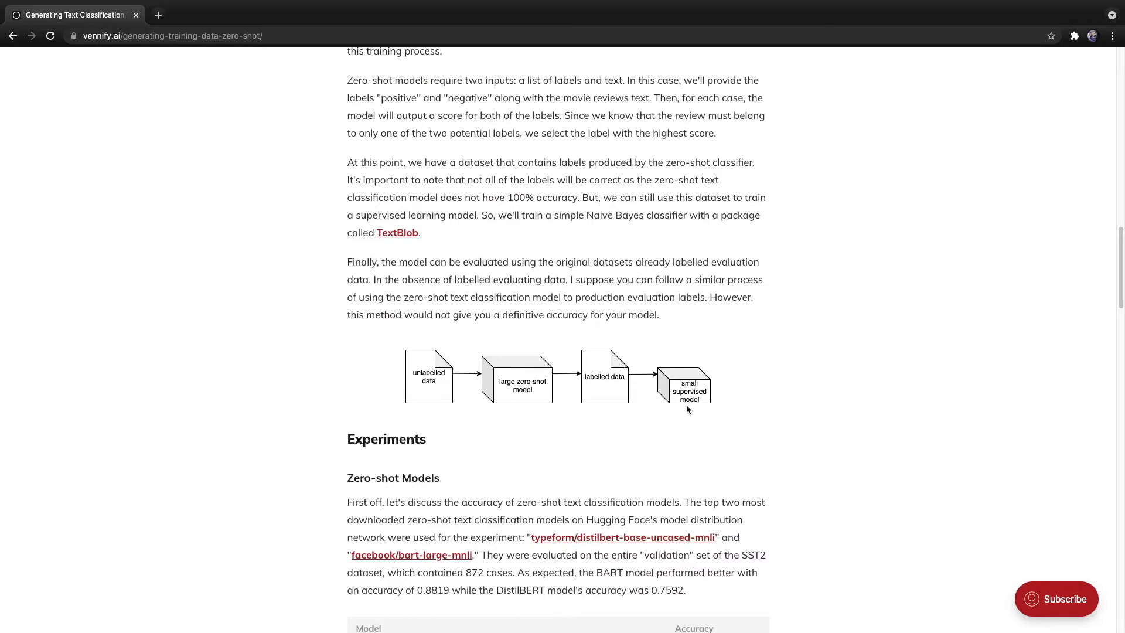
pyautogui.moveTo(671, 410)
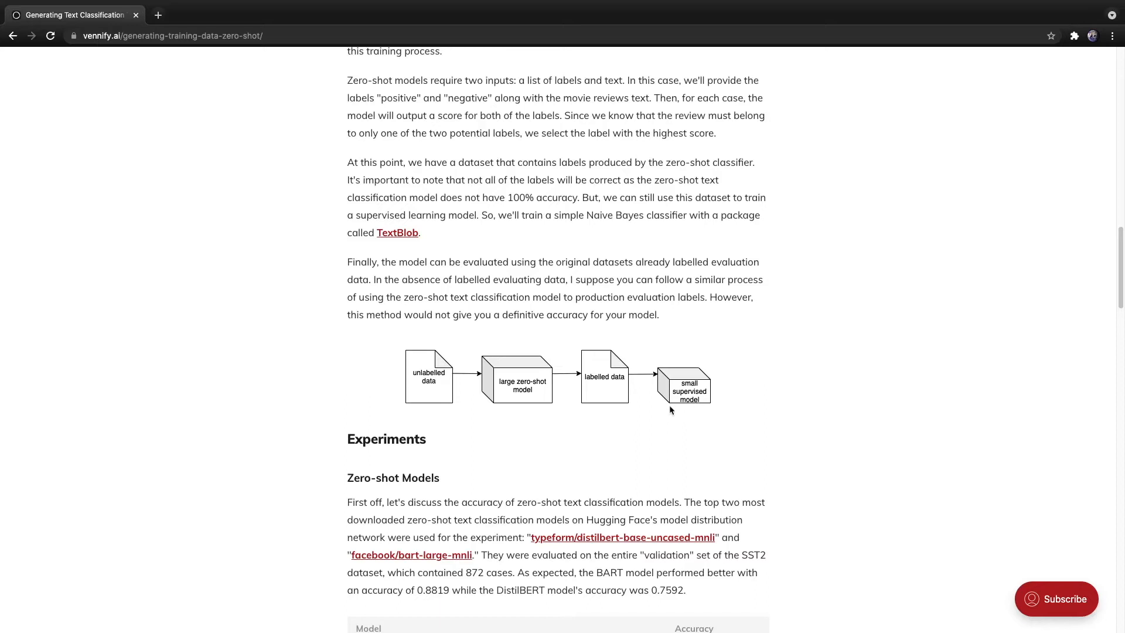
pyautogui.moveTo(553, 346)
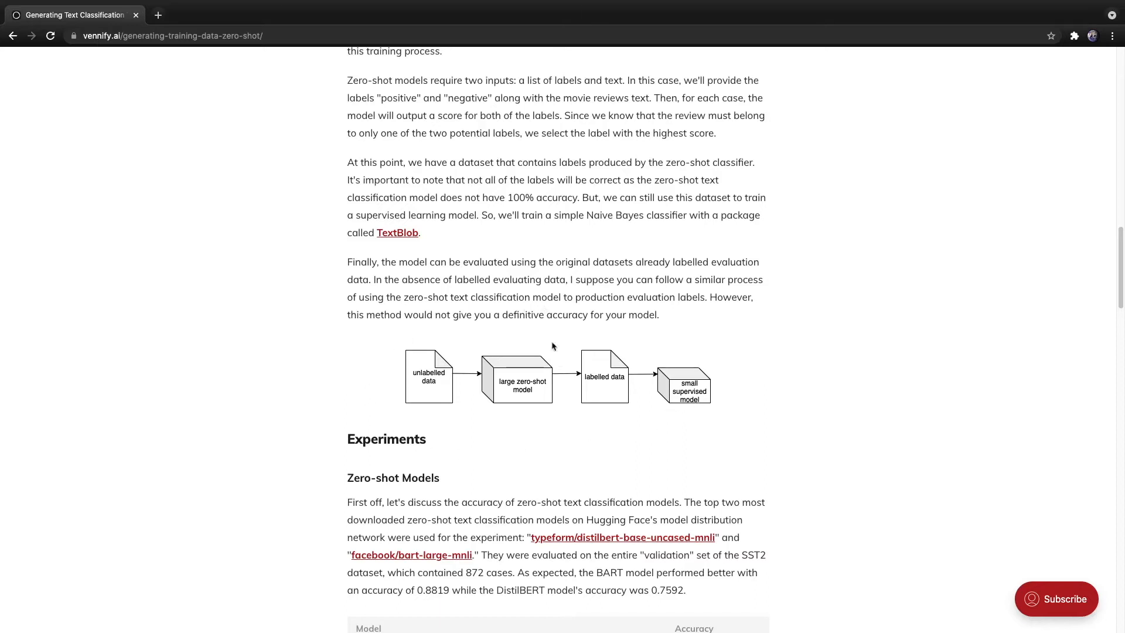
pyautogui.moveTo(428, 355)
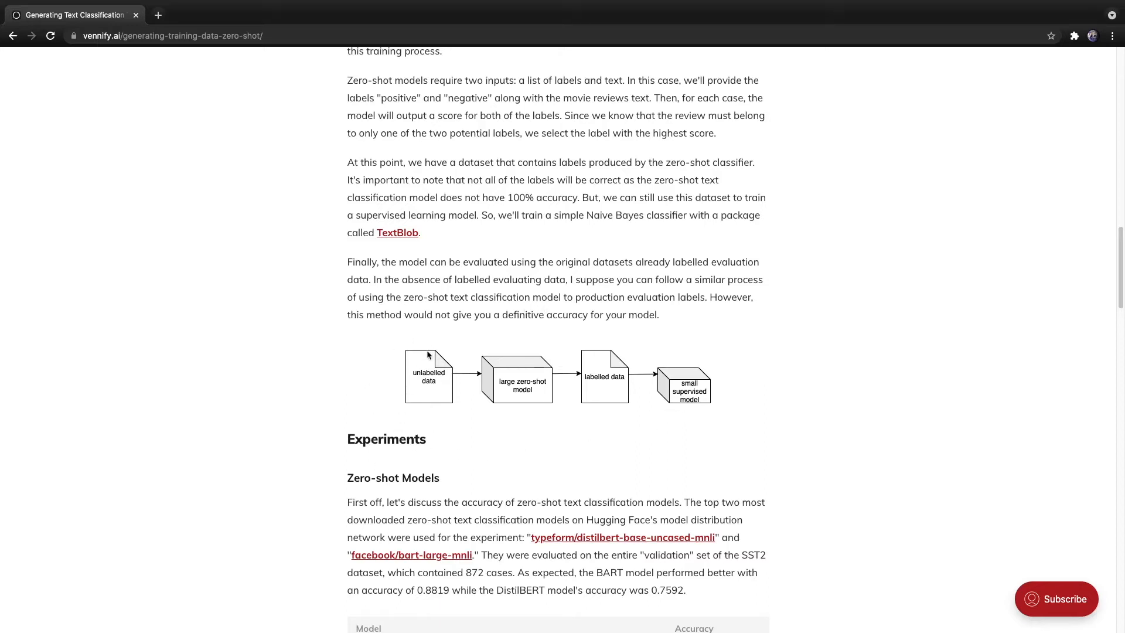
pyautogui.moveTo(509, 399)
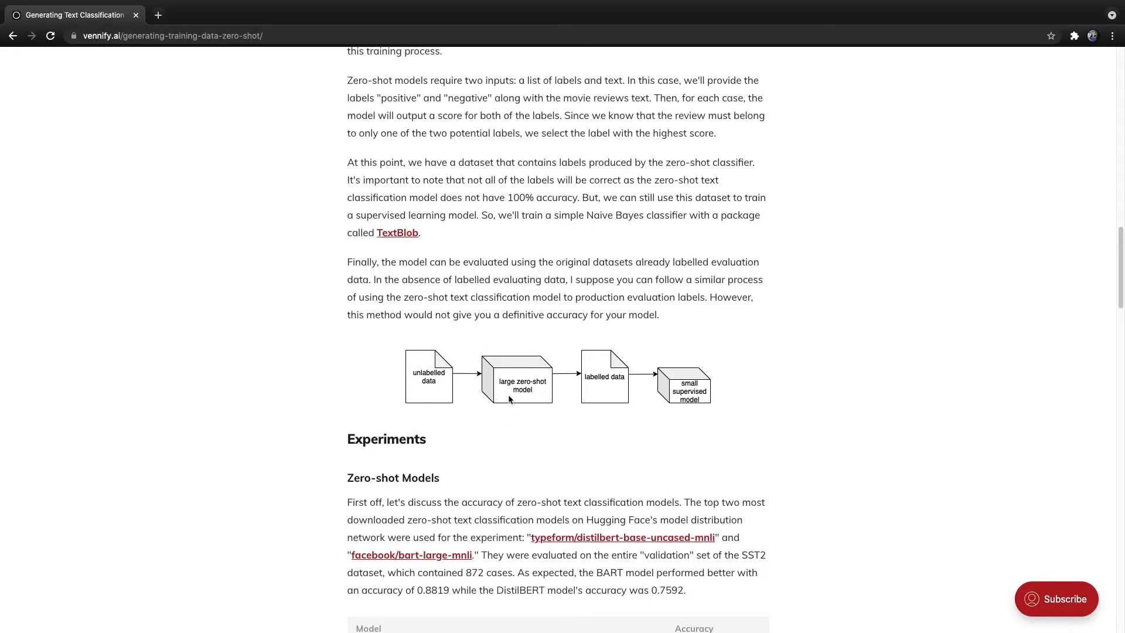
pyautogui.moveTo(511, 394)
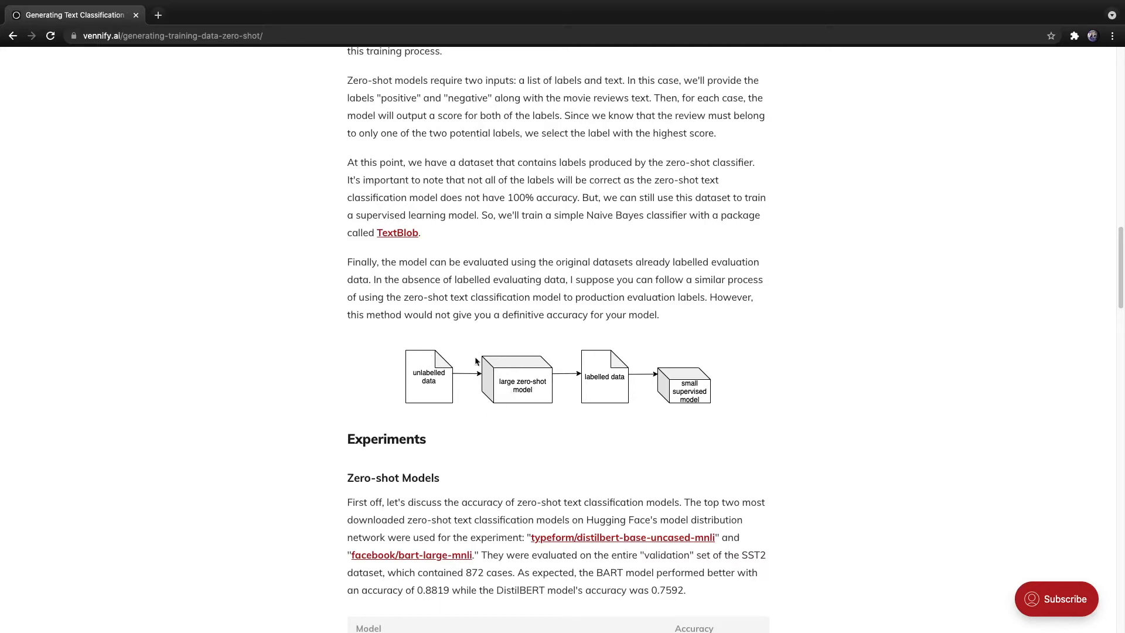
pyautogui.moveTo(486, 363)
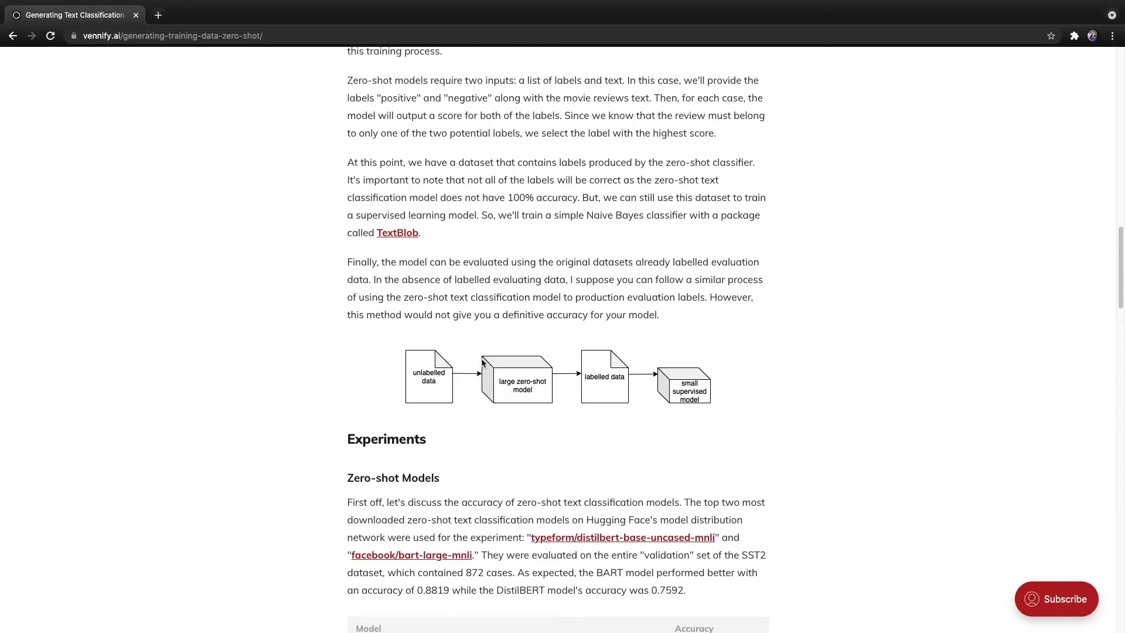
pyautogui.moveTo(440, 438)
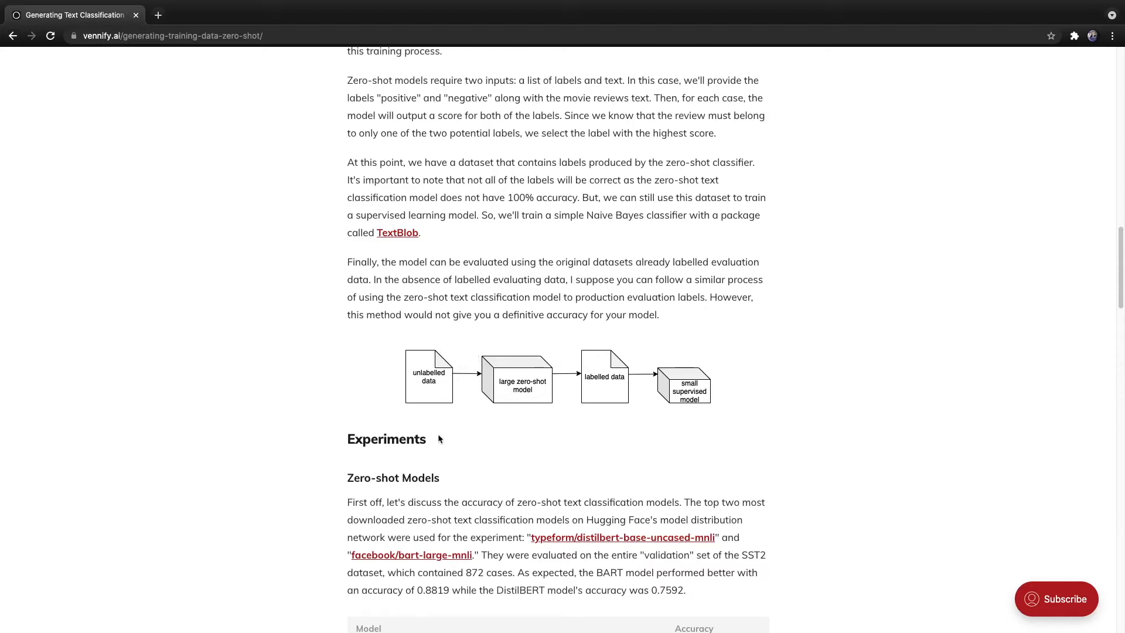
pyautogui.moveTo(427, 390)
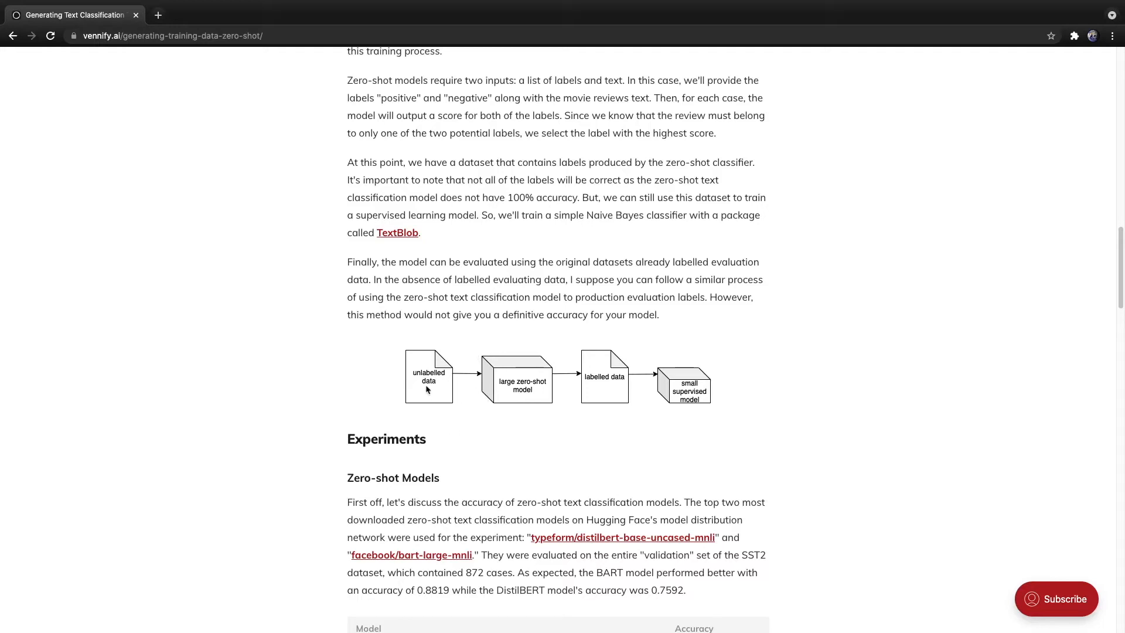
pyautogui.moveTo(428, 400)
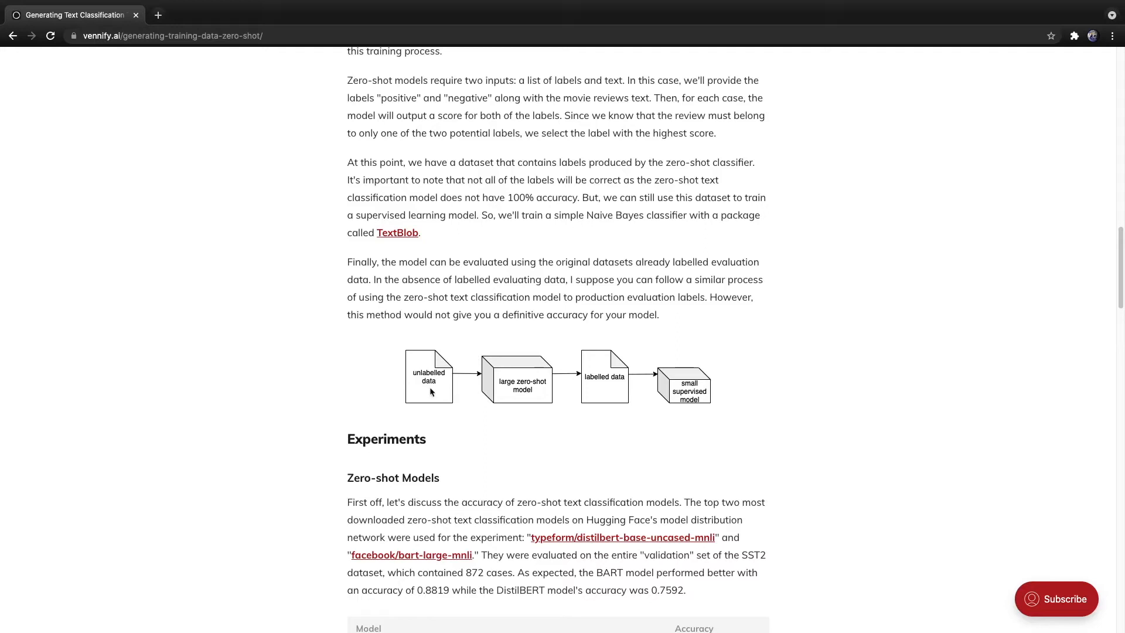
pyautogui.moveTo(479, 402)
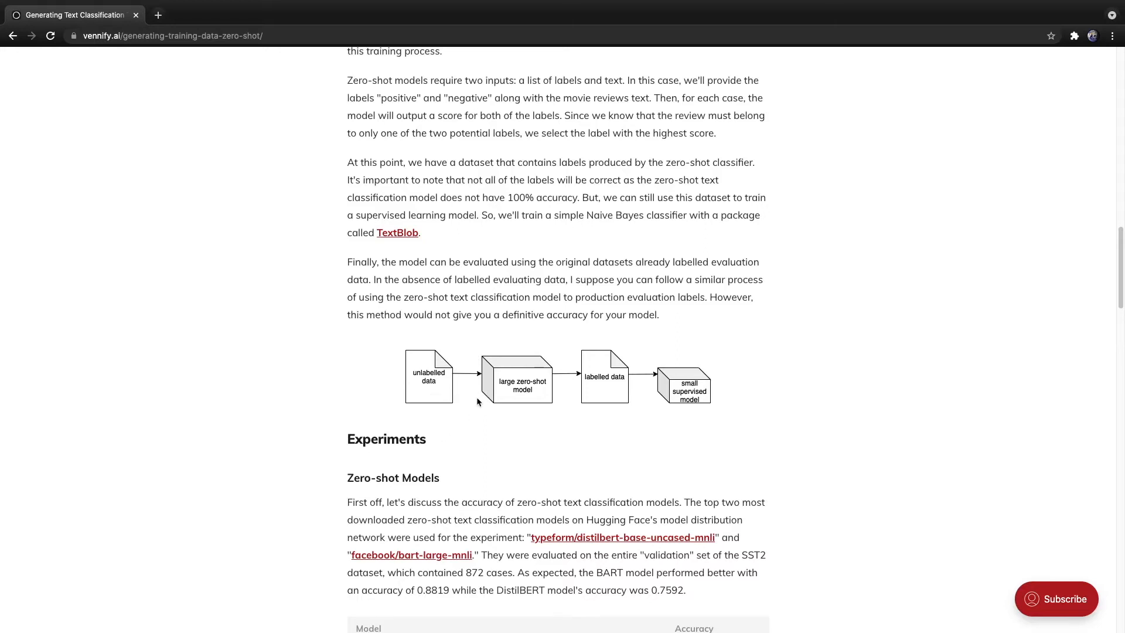
pyautogui.moveTo(473, 365)
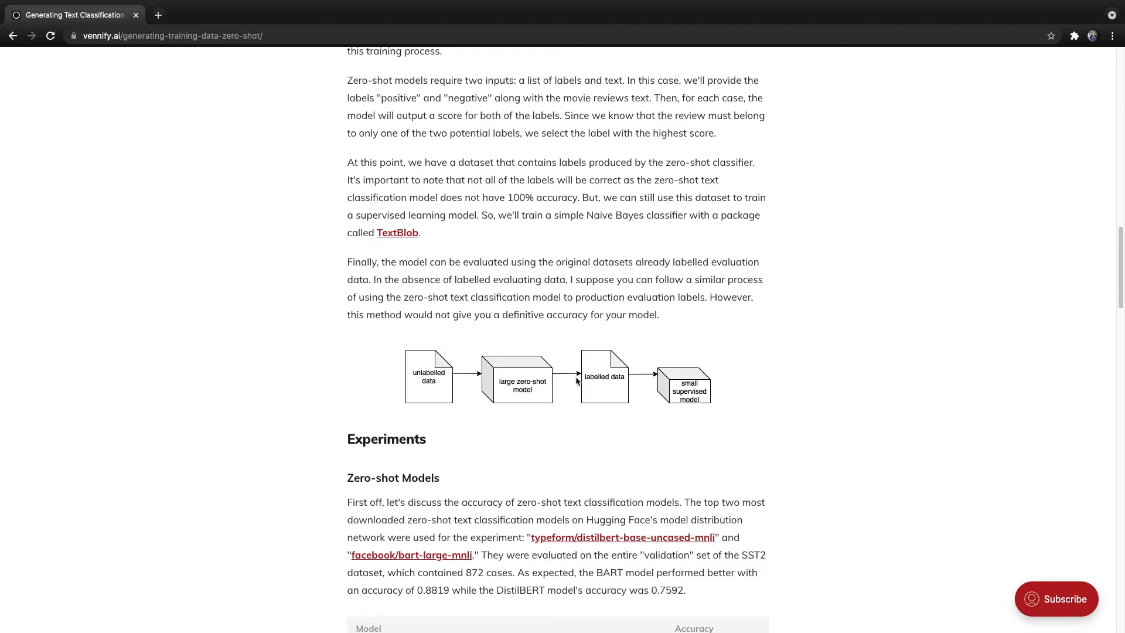
pyautogui.moveTo(460, 365)
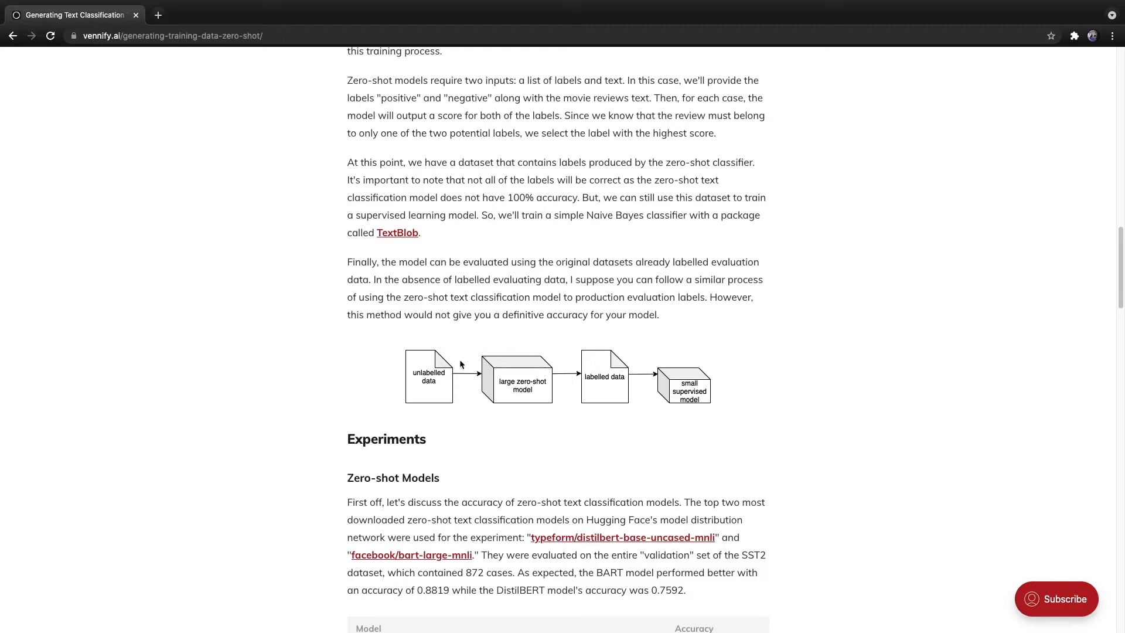
pyautogui.moveTo(495, 348)
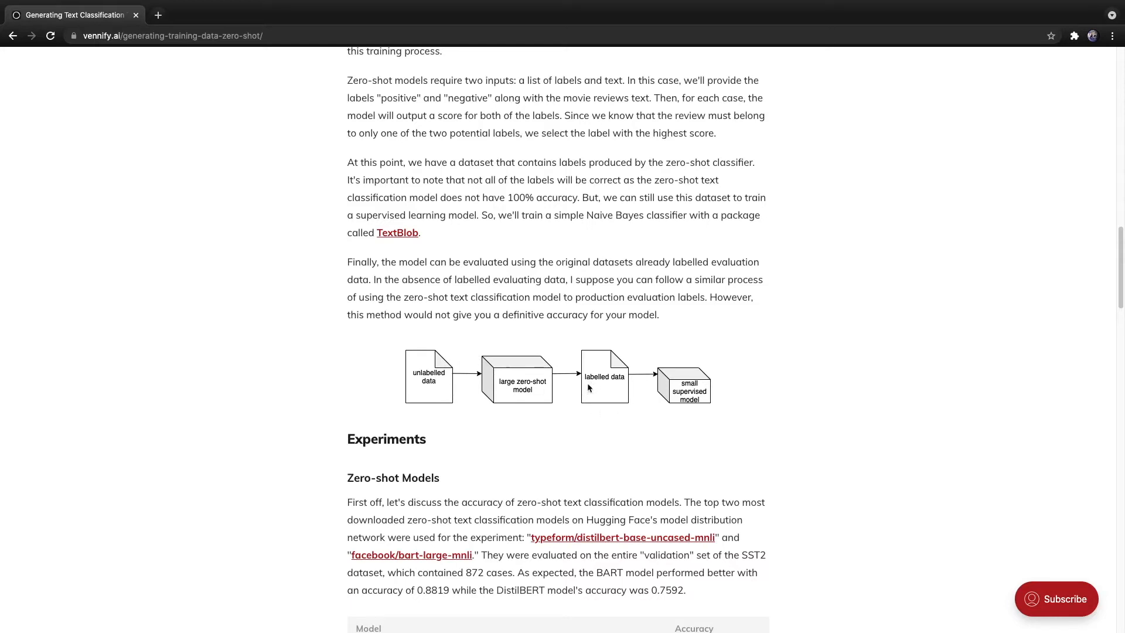
pyautogui.moveTo(591, 386)
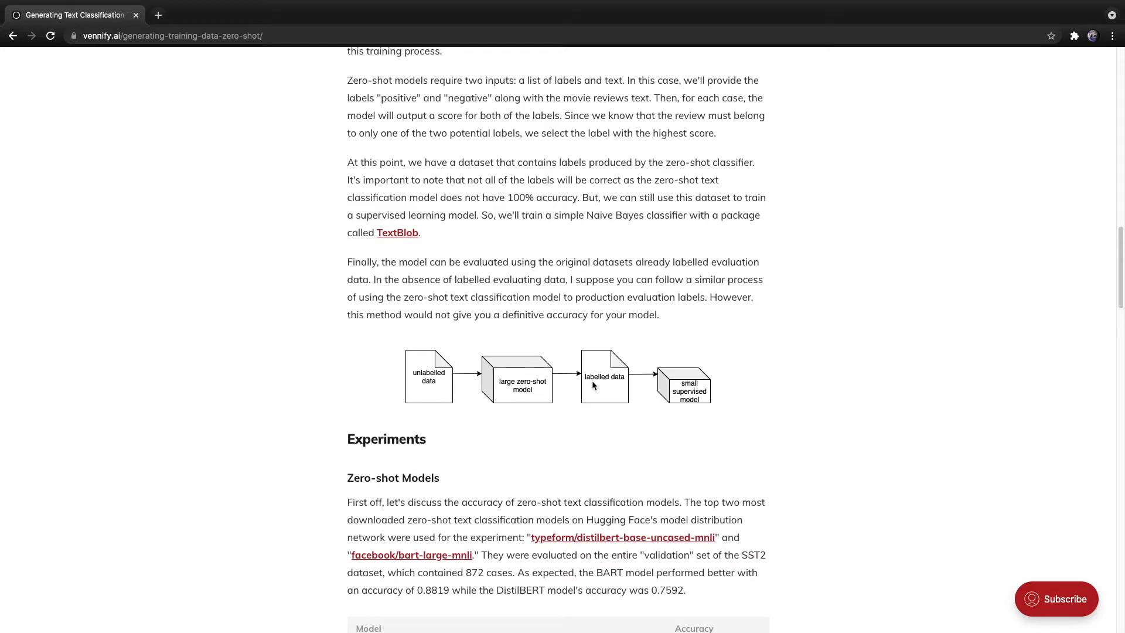
pyautogui.moveTo(682, 393)
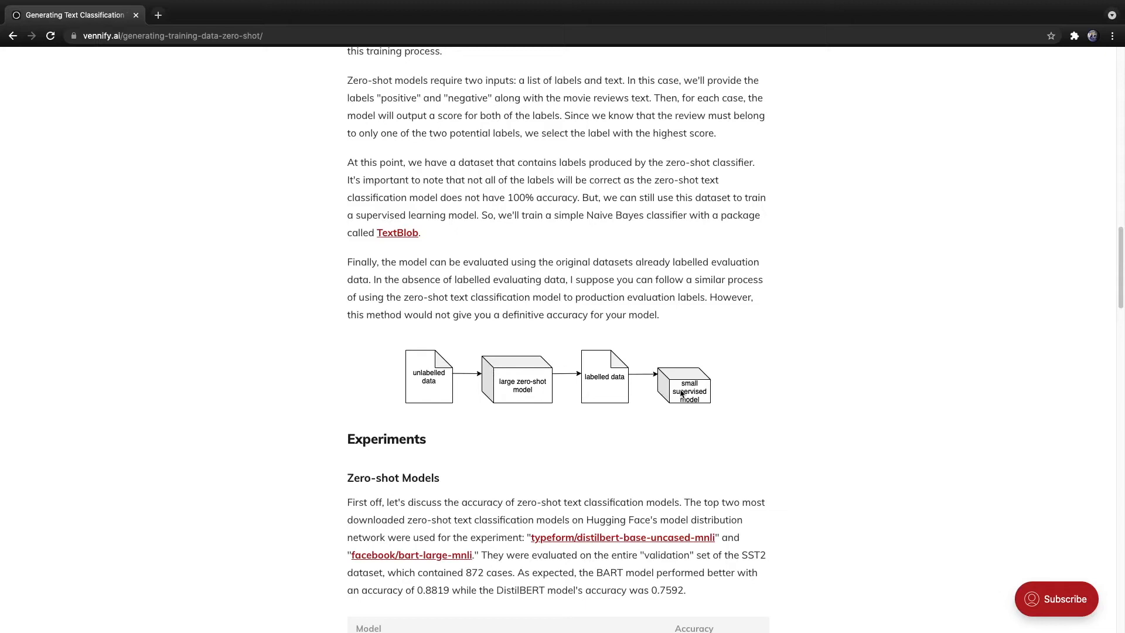
# Scroll to the zero-shot accuracy table (0.7592 vs 0.8819) and the Naive Bayes training section.
pyautogui.scroll(-3)
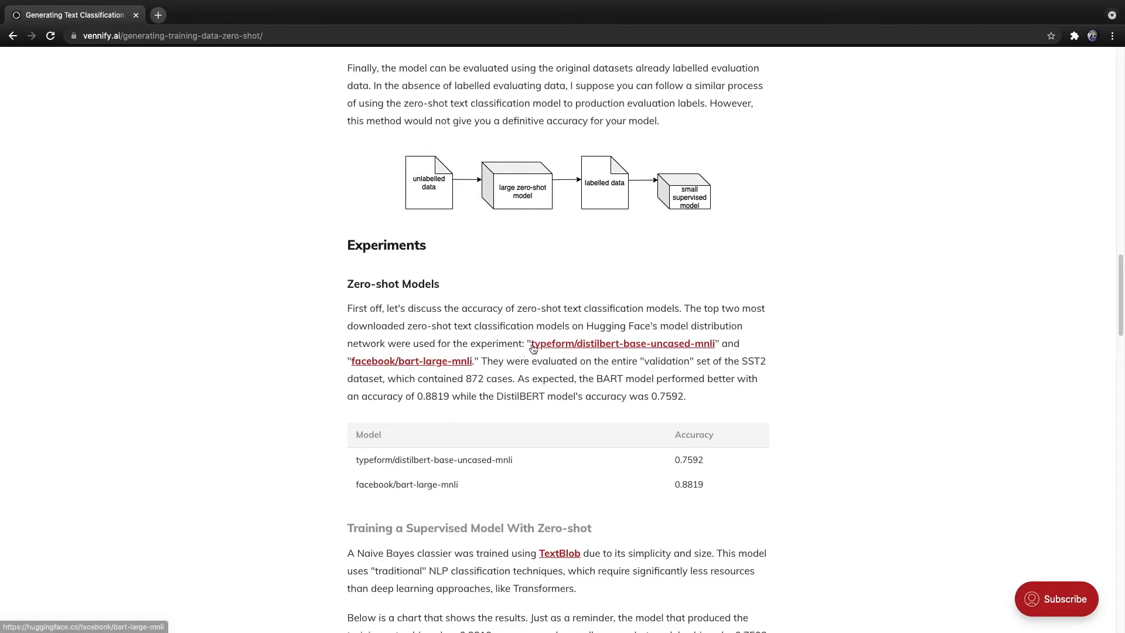
pyautogui.moveTo(556, 348)
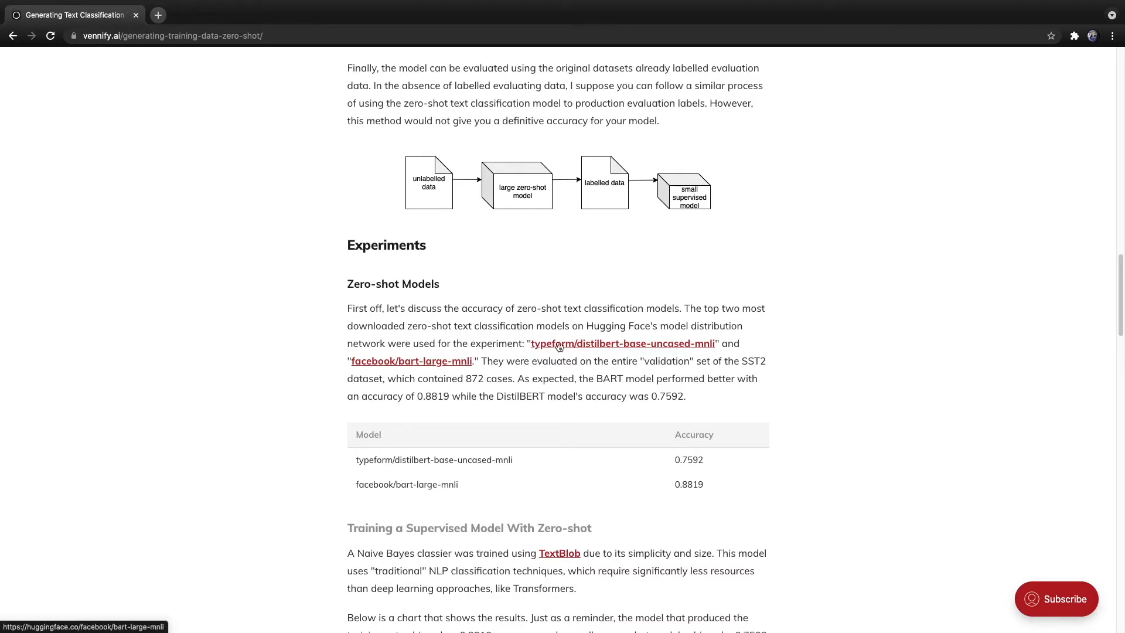
pyautogui.moveTo(576, 352)
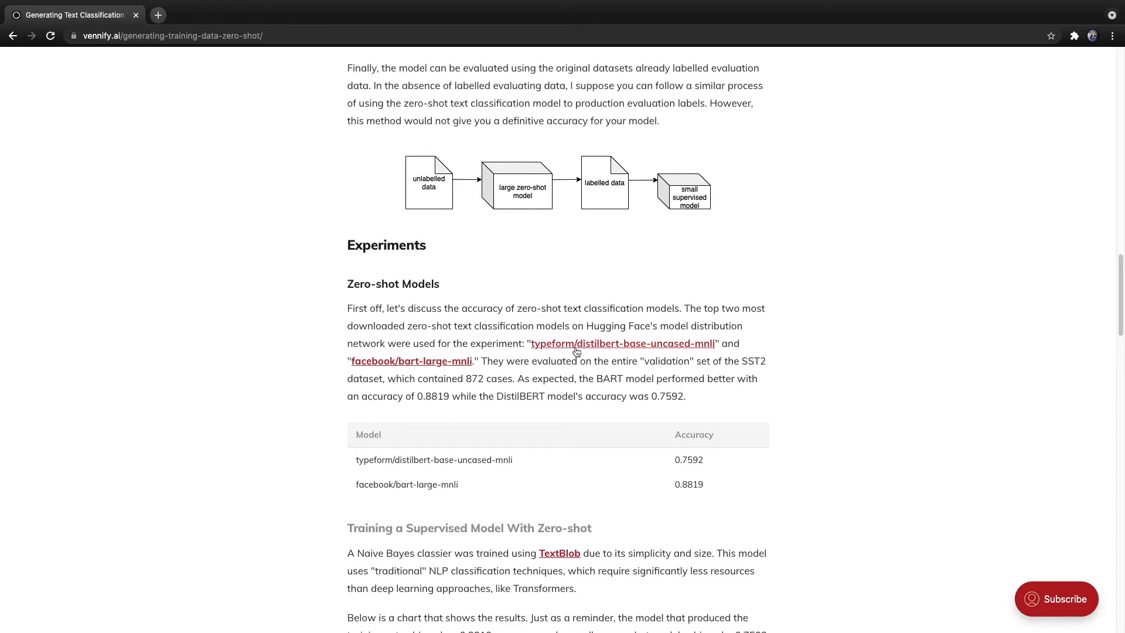
pyautogui.moveTo(671, 332)
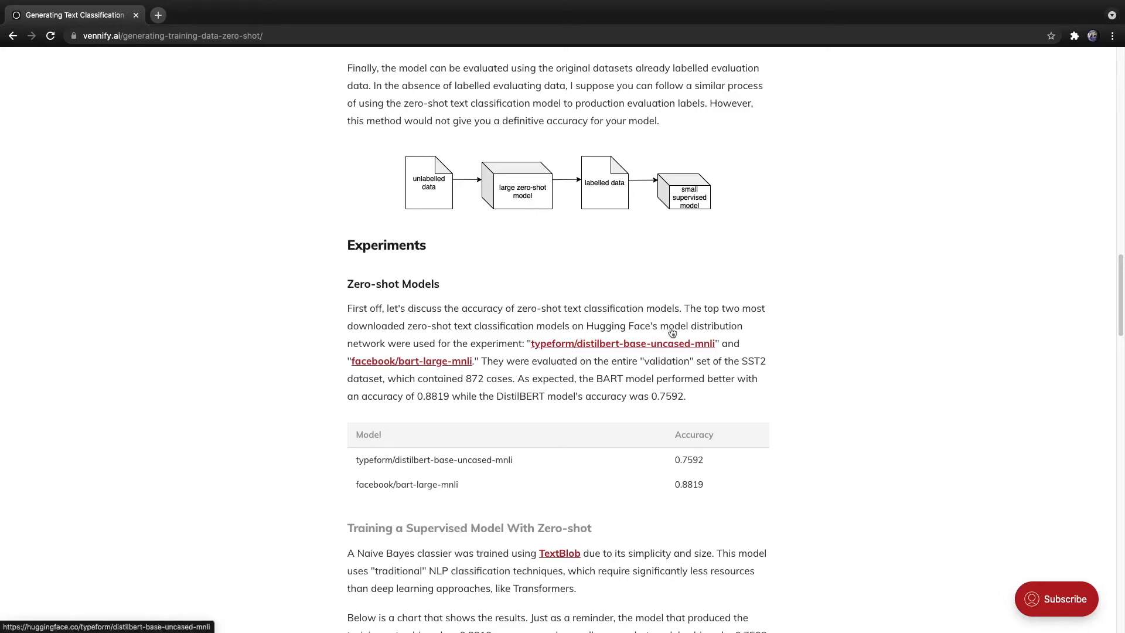
pyautogui.moveTo(387, 352)
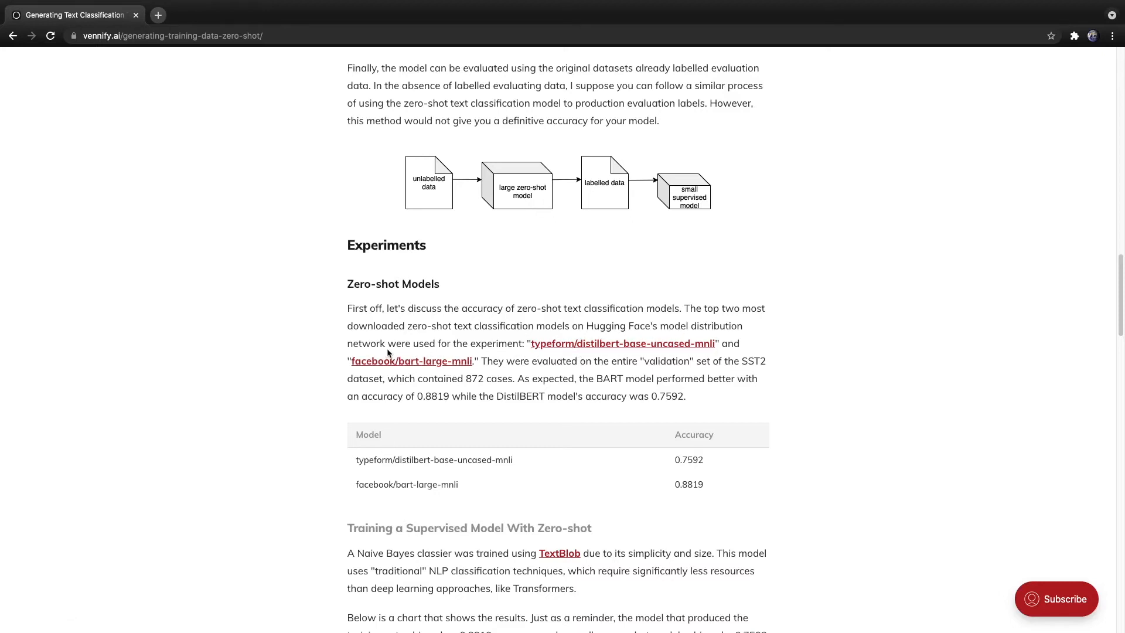
pyautogui.moveTo(512, 357)
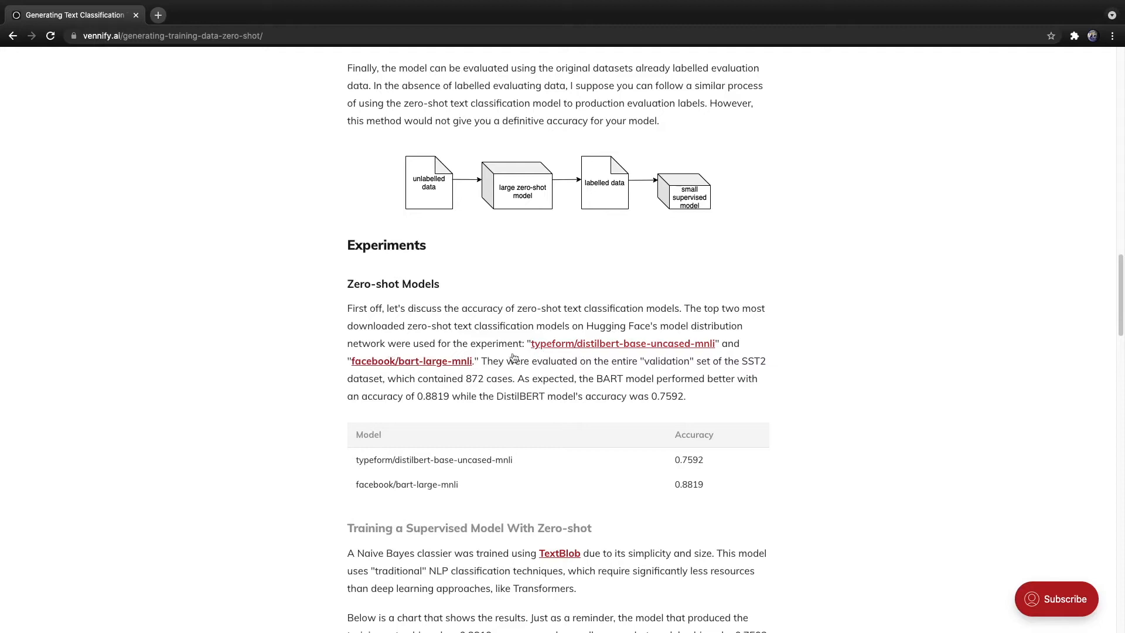
pyautogui.moveTo(462, 361)
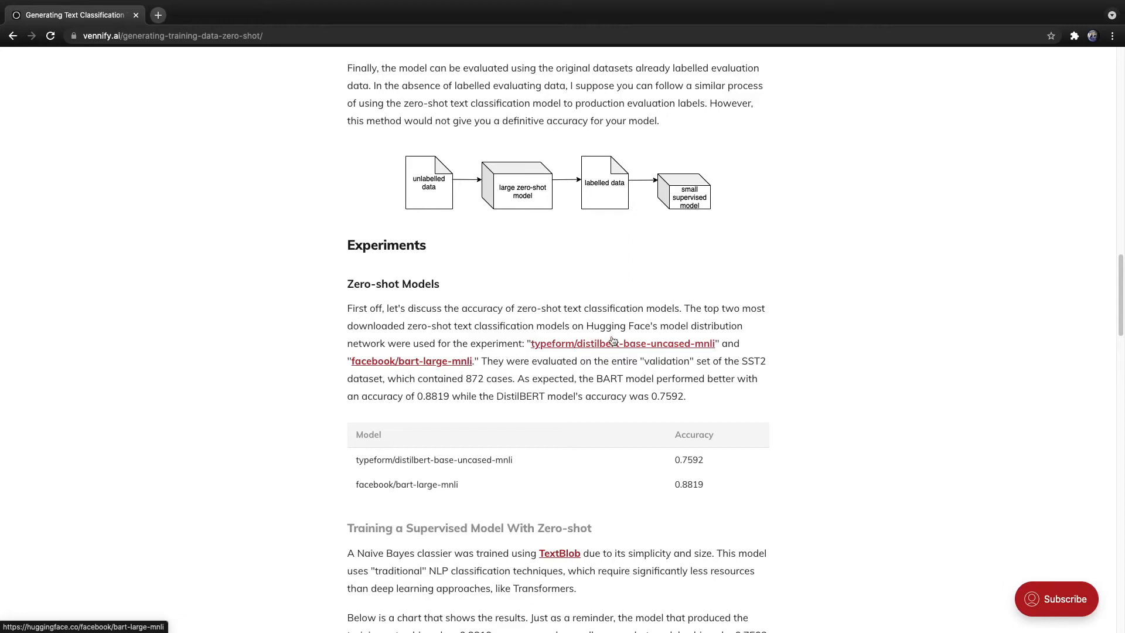
pyautogui.moveTo(615, 350)
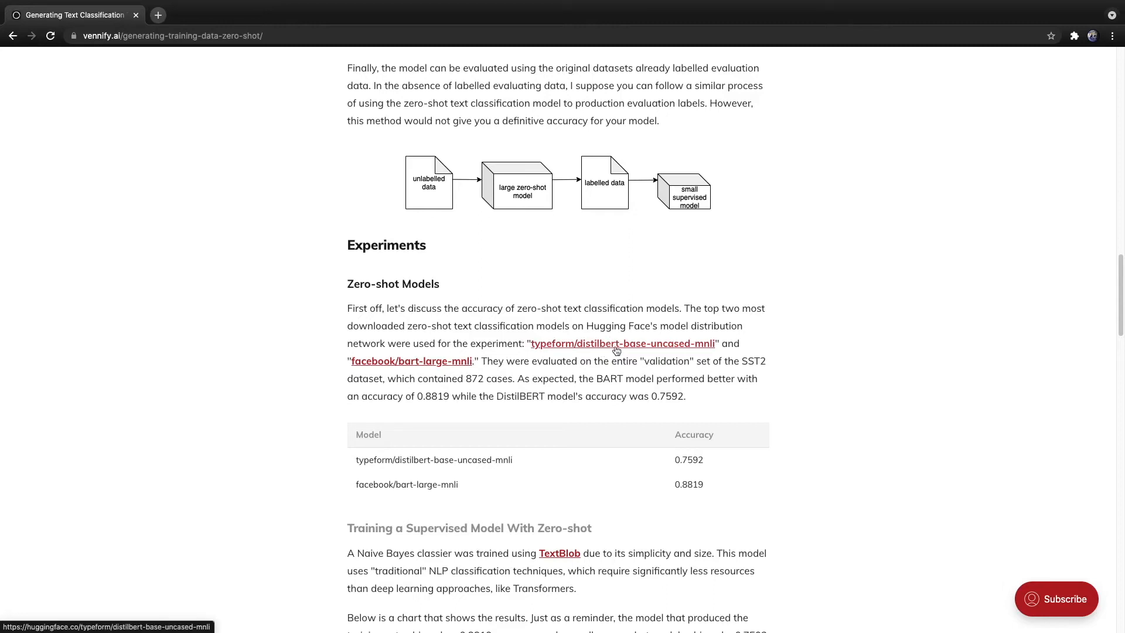
pyautogui.moveTo(493, 416)
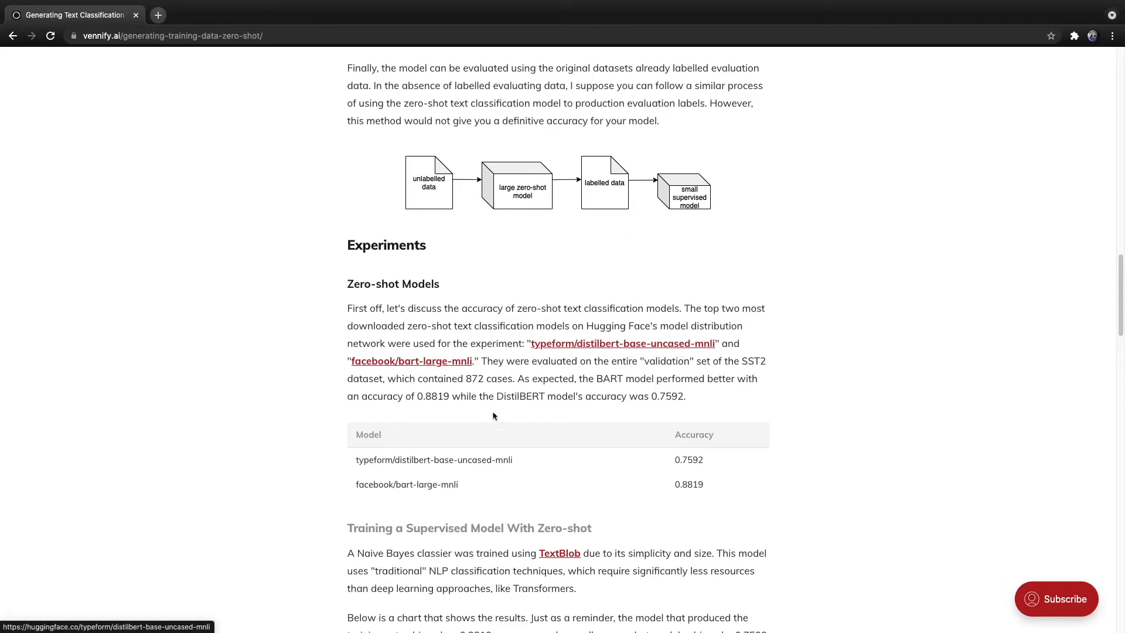
pyautogui.scroll(-3)
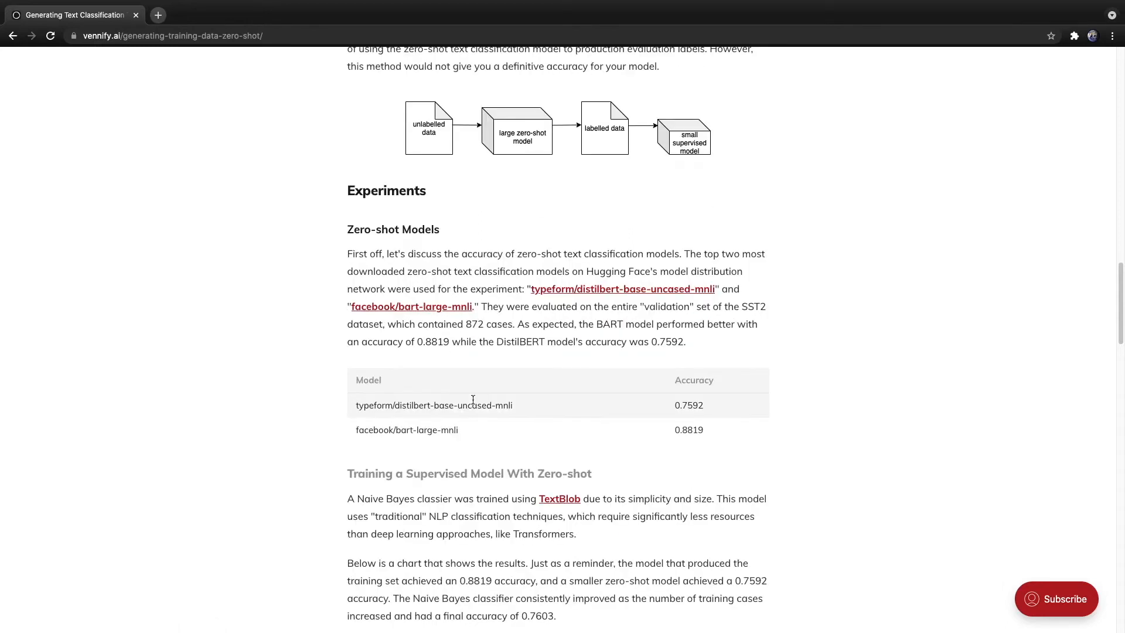
pyautogui.moveTo(427, 443)
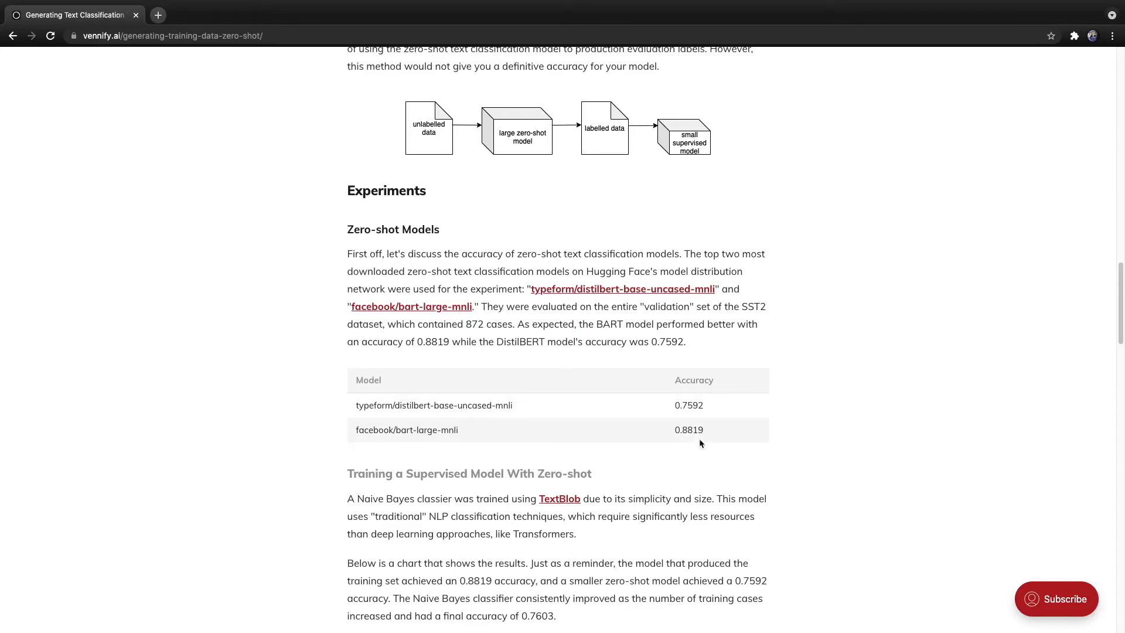
pyautogui.moveTo(681, 432)
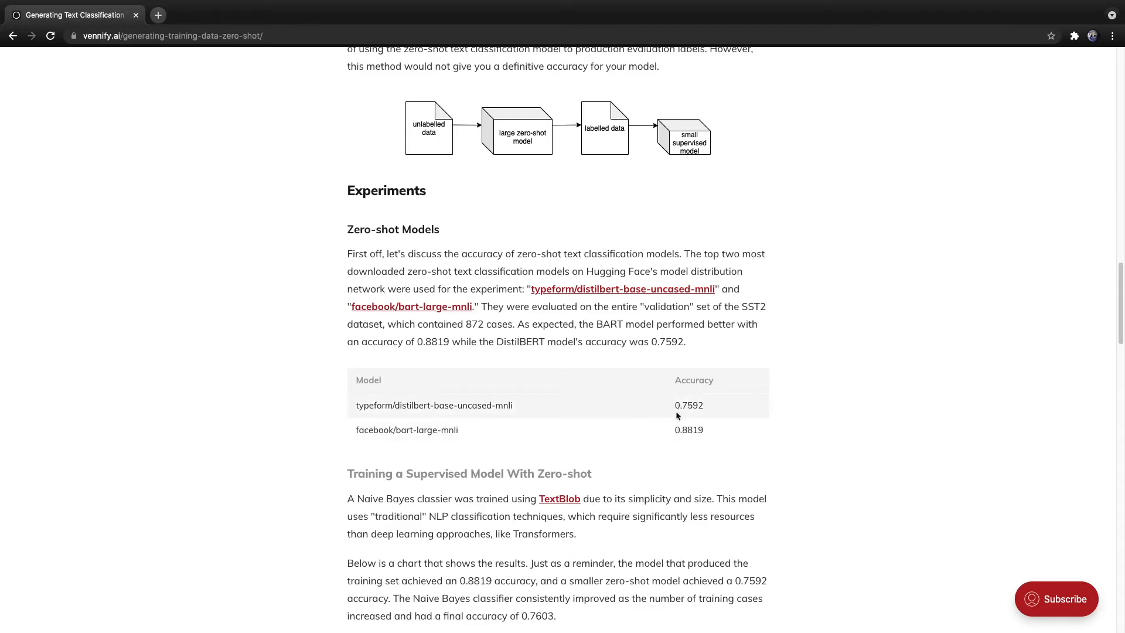
pyautogui.scroll(-3)
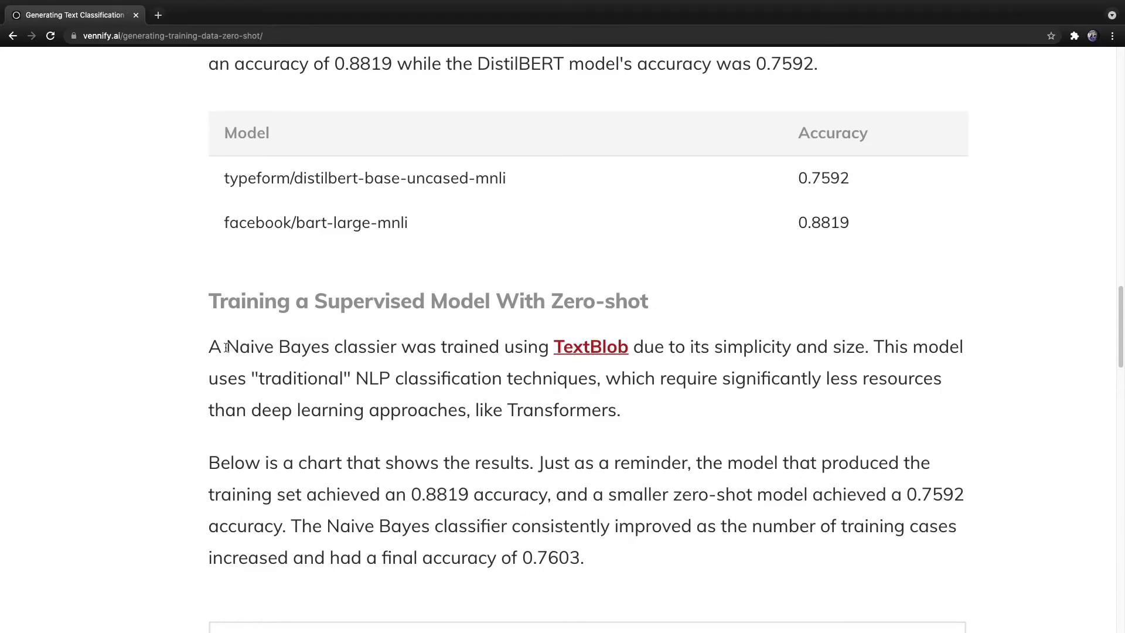
pyautogui.moveTo(226, 347); pyautogui.dragTo(394, 346)
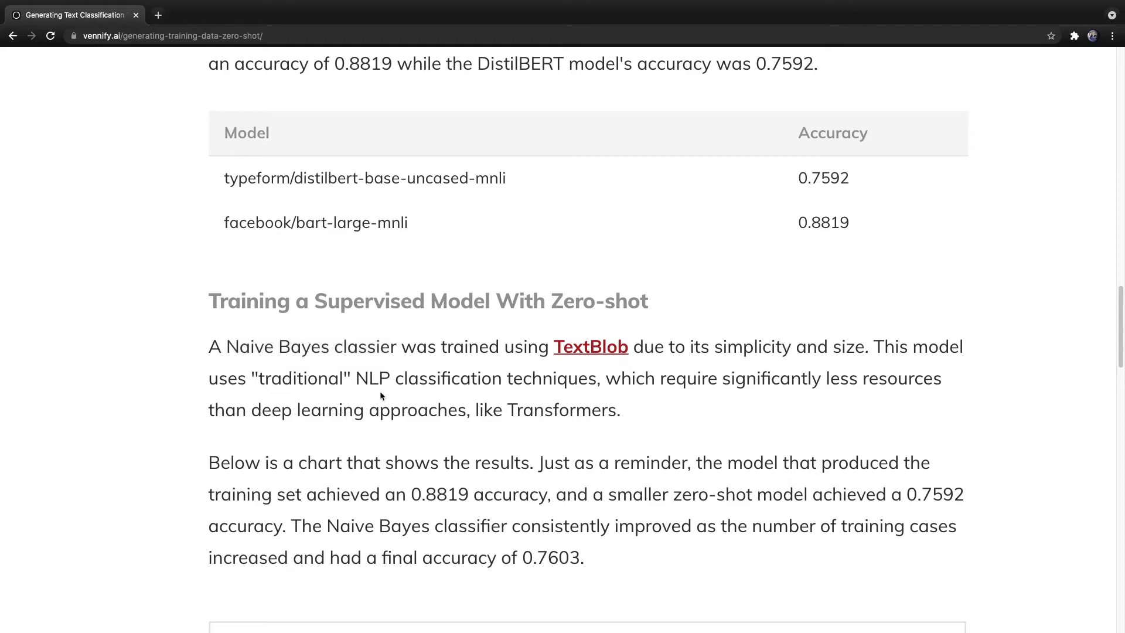
# Scroll to the chart of Naive Bayes accuracy rising from 0.68 to 0.76.
pyautogui.scroll(-3)
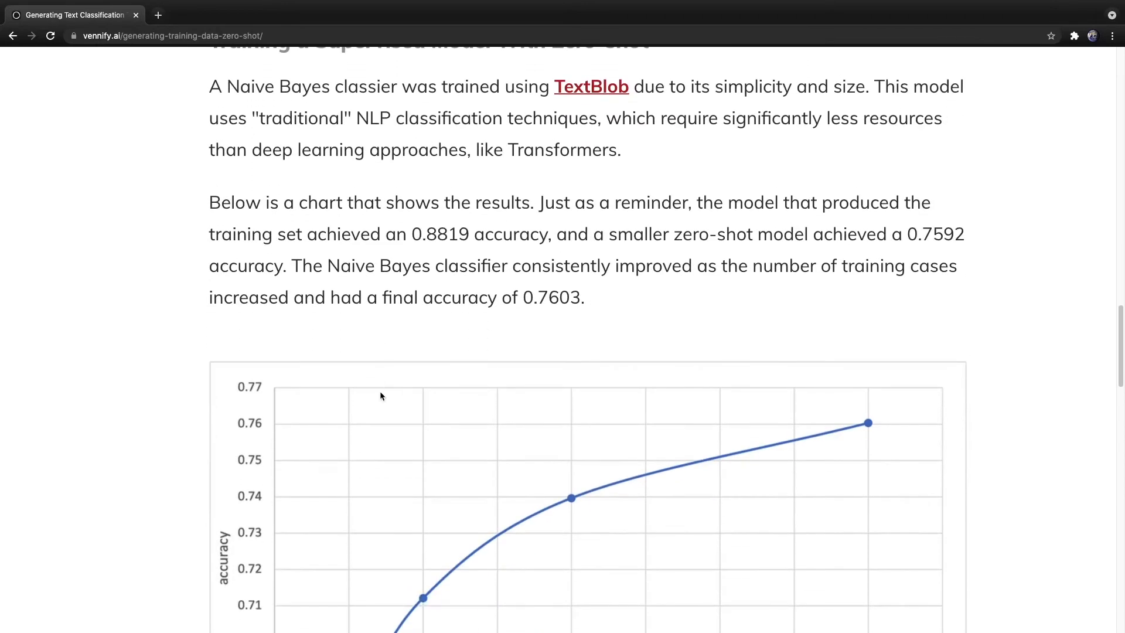
pyautogui.scroll(-3)
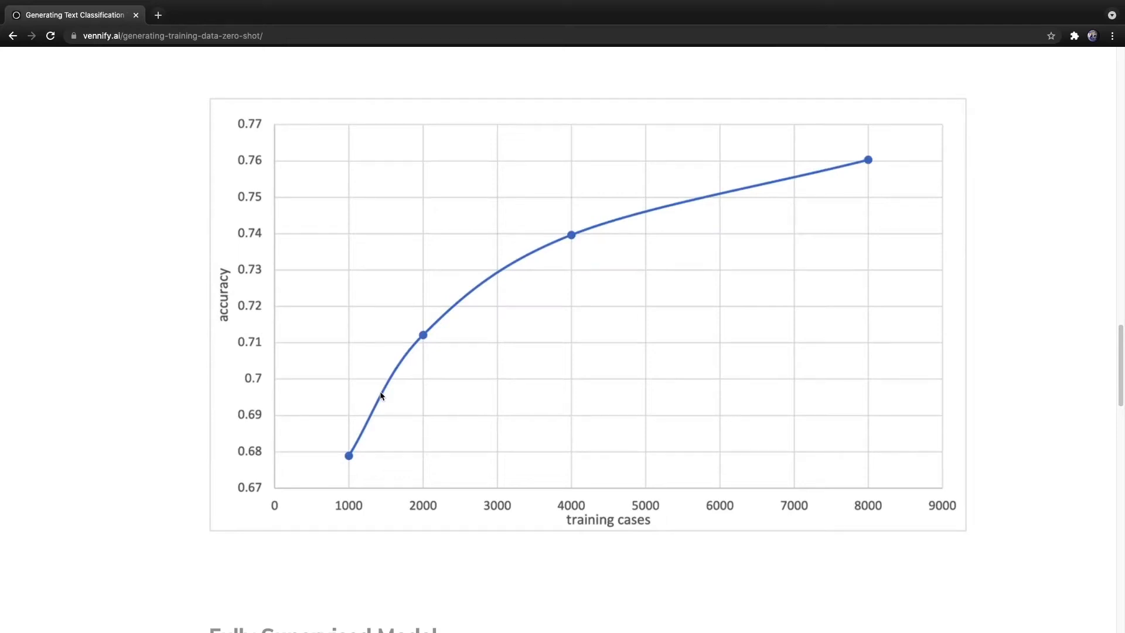
pyautogui.moveTo(406, 356)
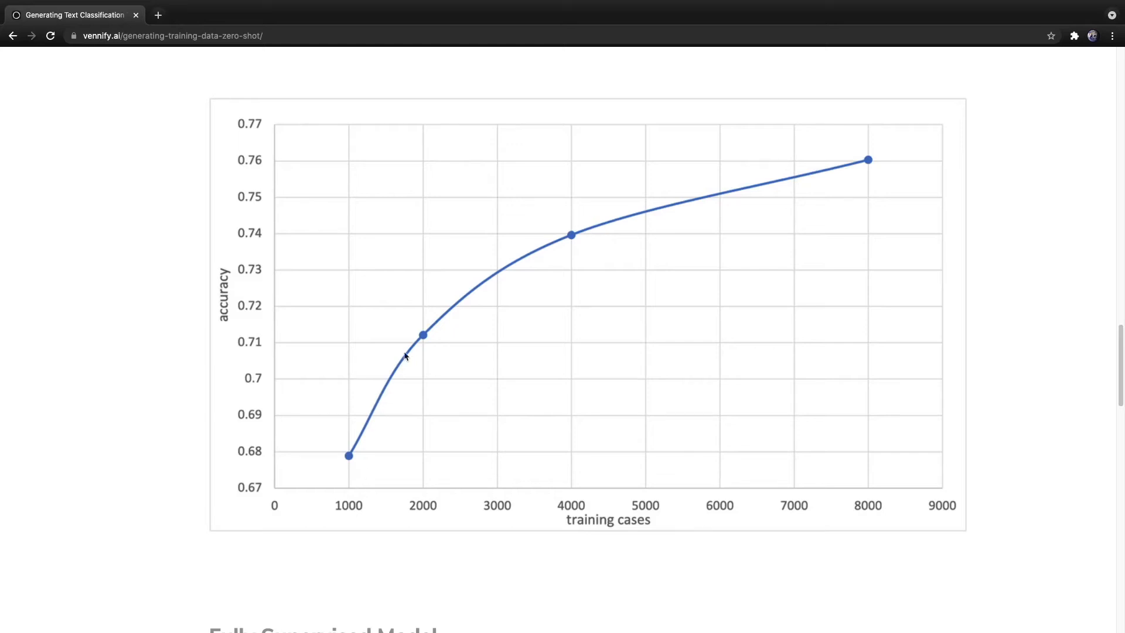
pyautogui.moveTo(809, 192)
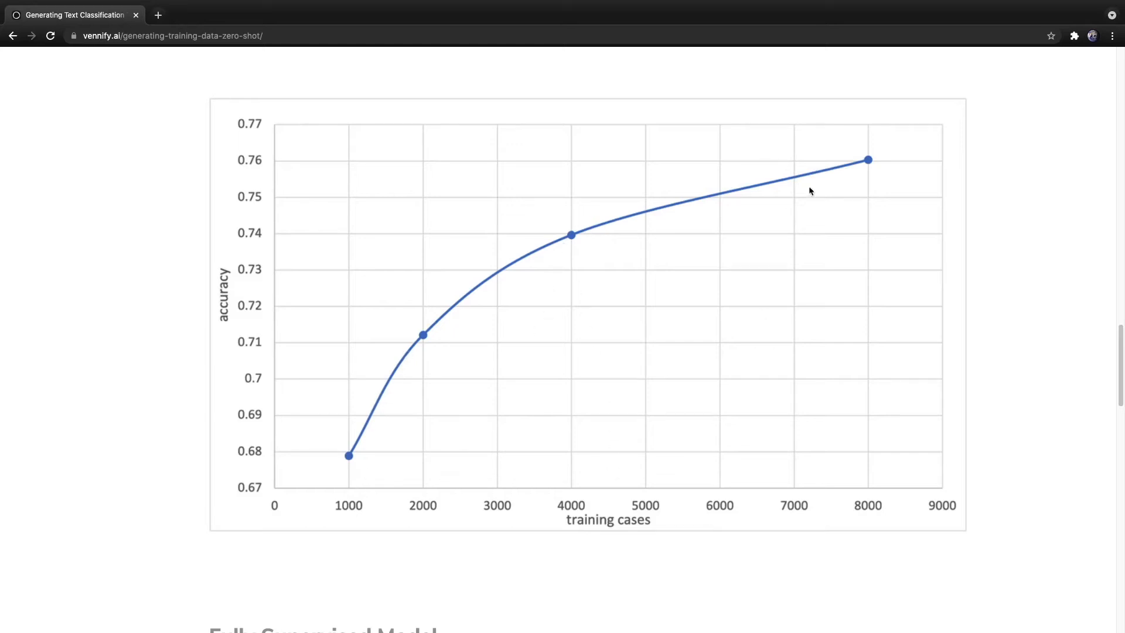
pyautogui.moveTo(340, 534)
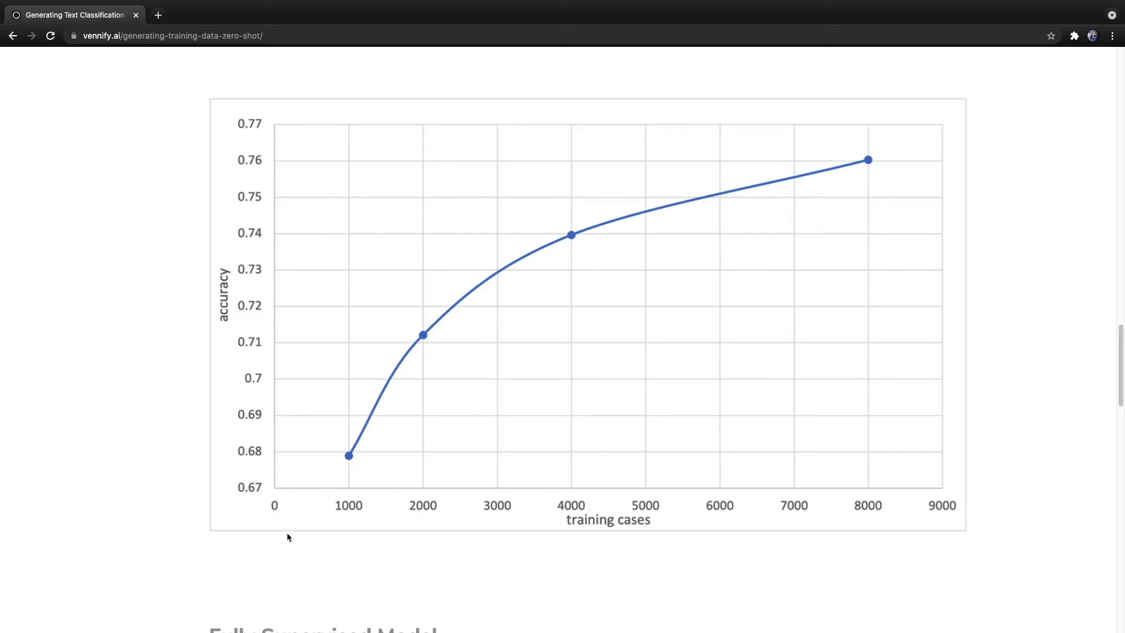
pyautogui.moveTo(351, 526)
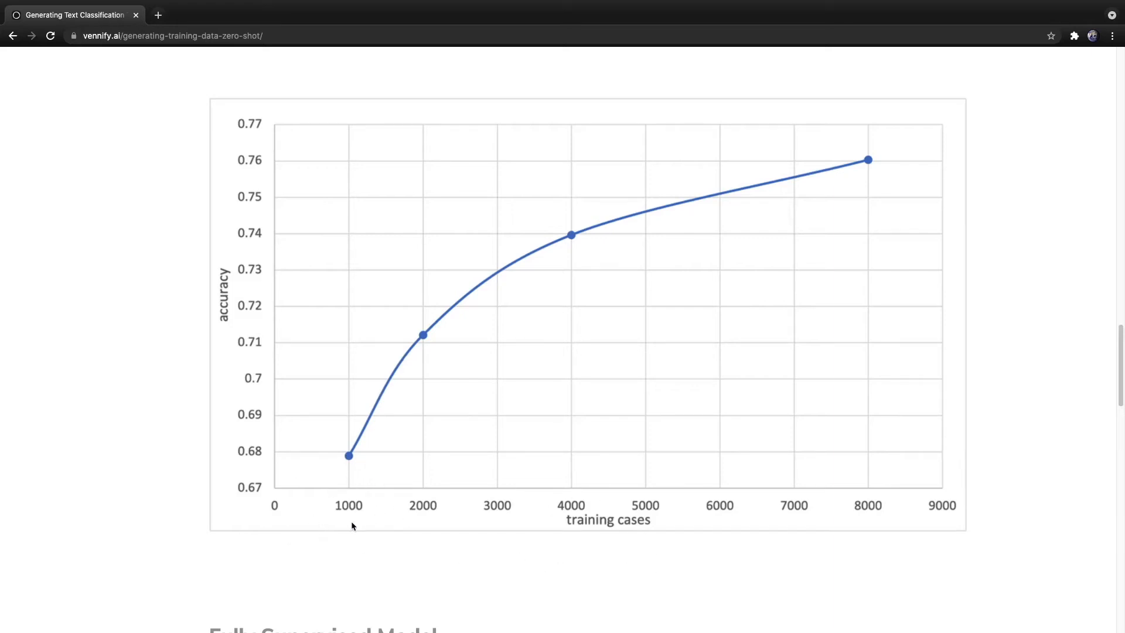
pyautogui.moveTo(244, 462)
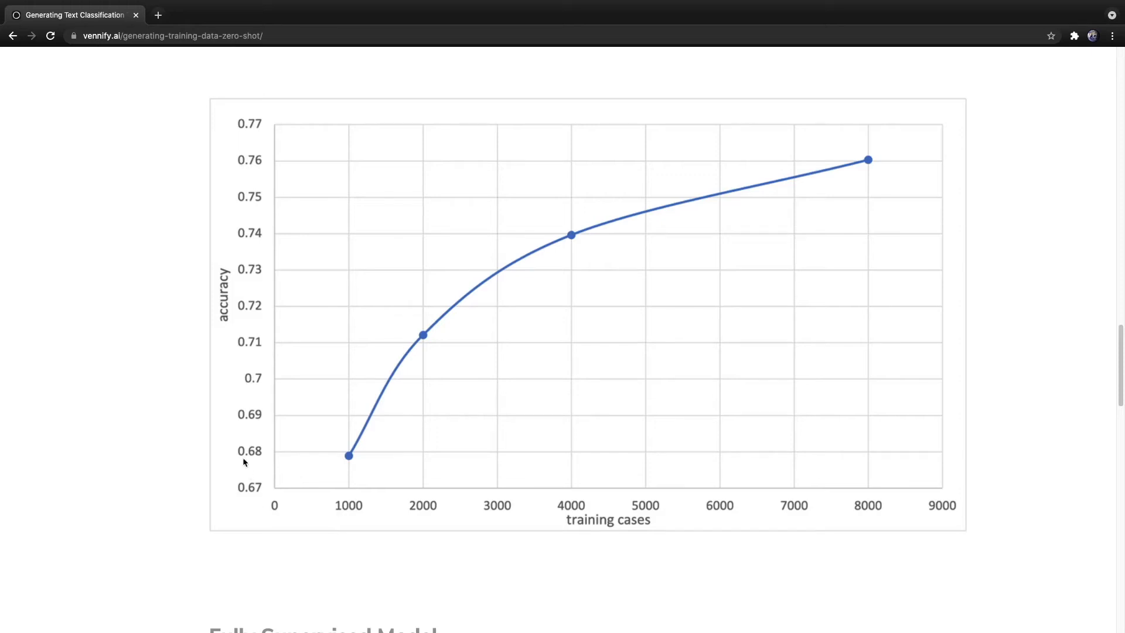
pyautogui.moveTo(273, 472)
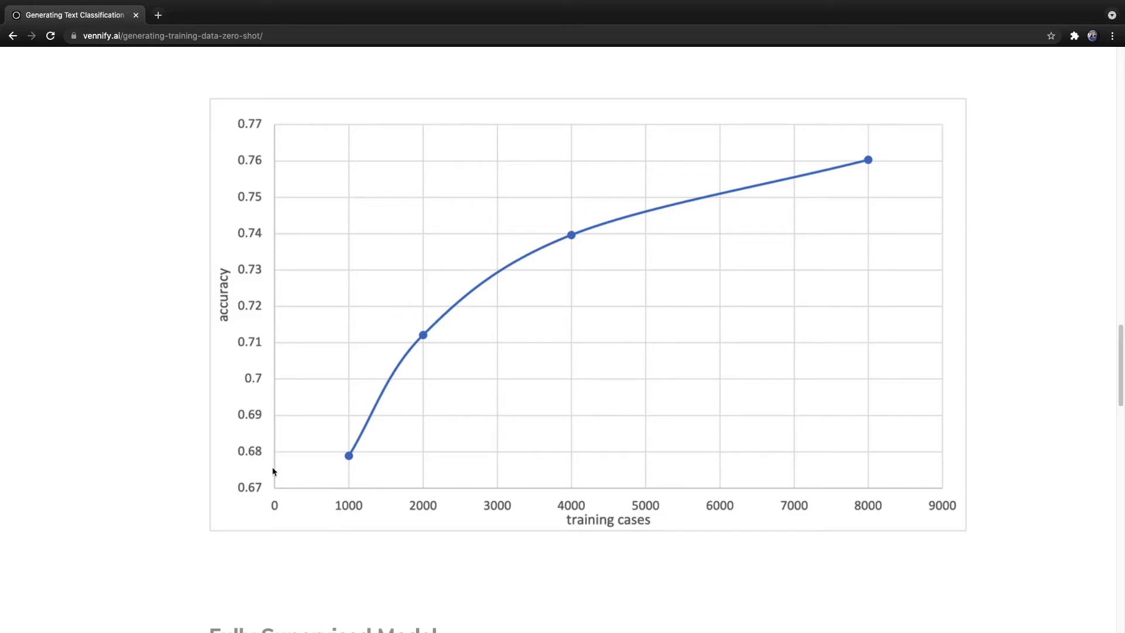
pyautogui.moveTo(844, 526)
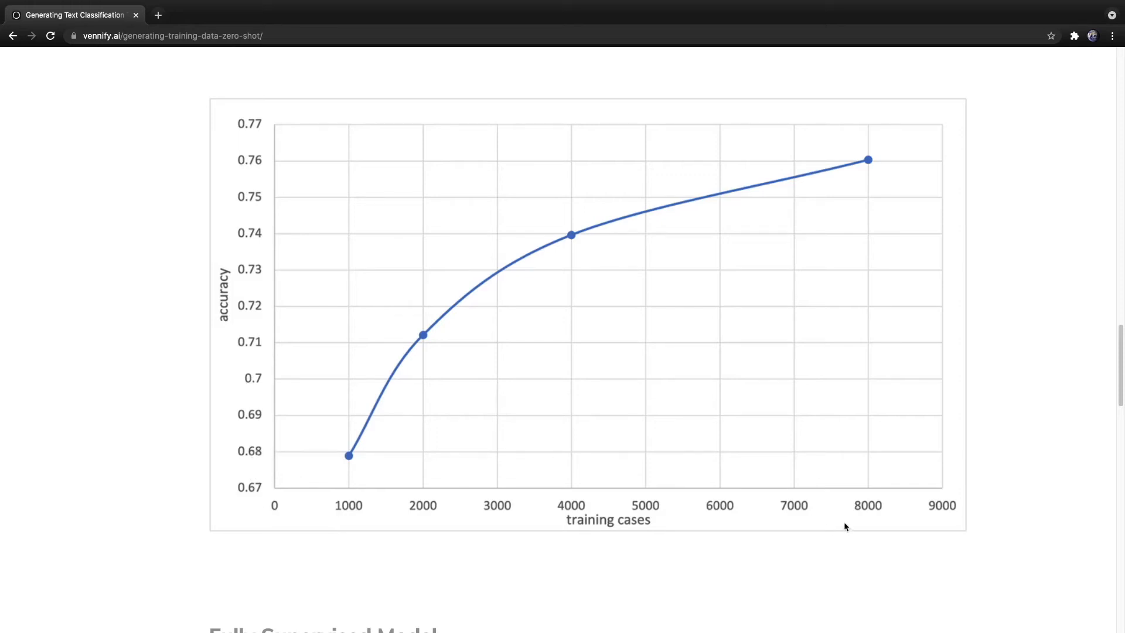
pyautogui.moveTo(853, 447)
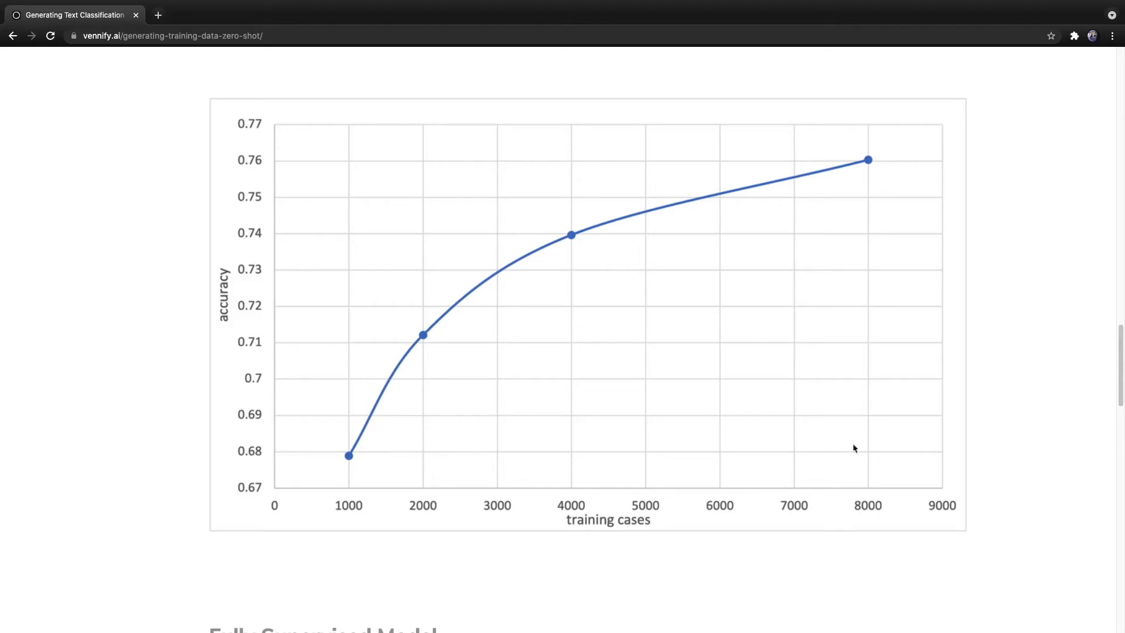
# Scroll to the Fully Supervised Model section and its generated-versus-actual labels table.
pyautogui.scroll(-3)
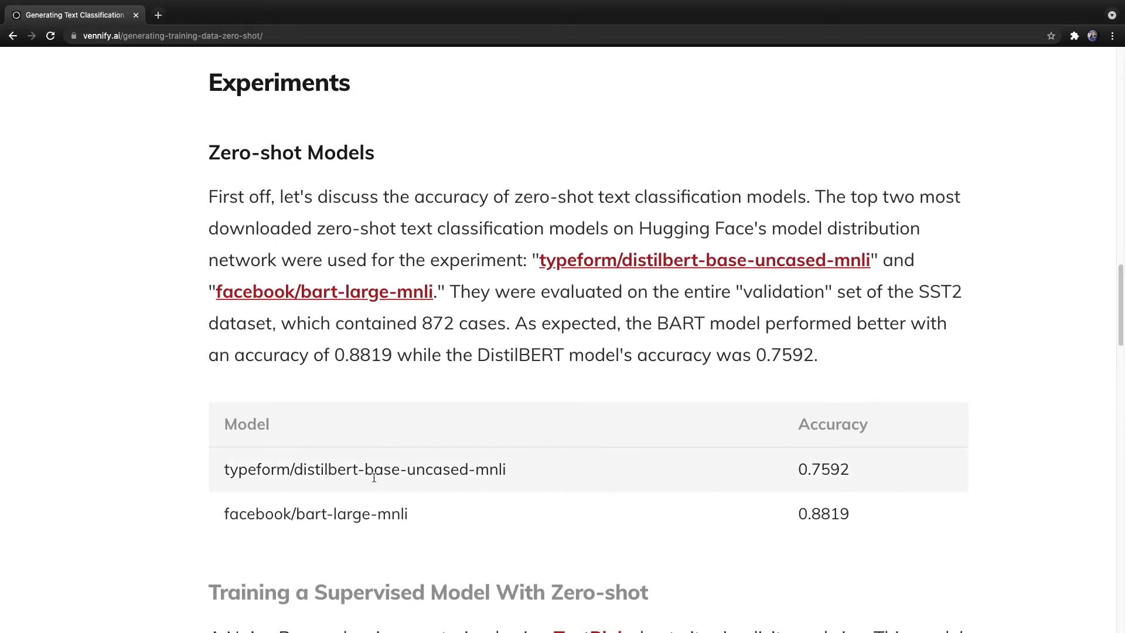
pyautogui.moveTo(441, 484)
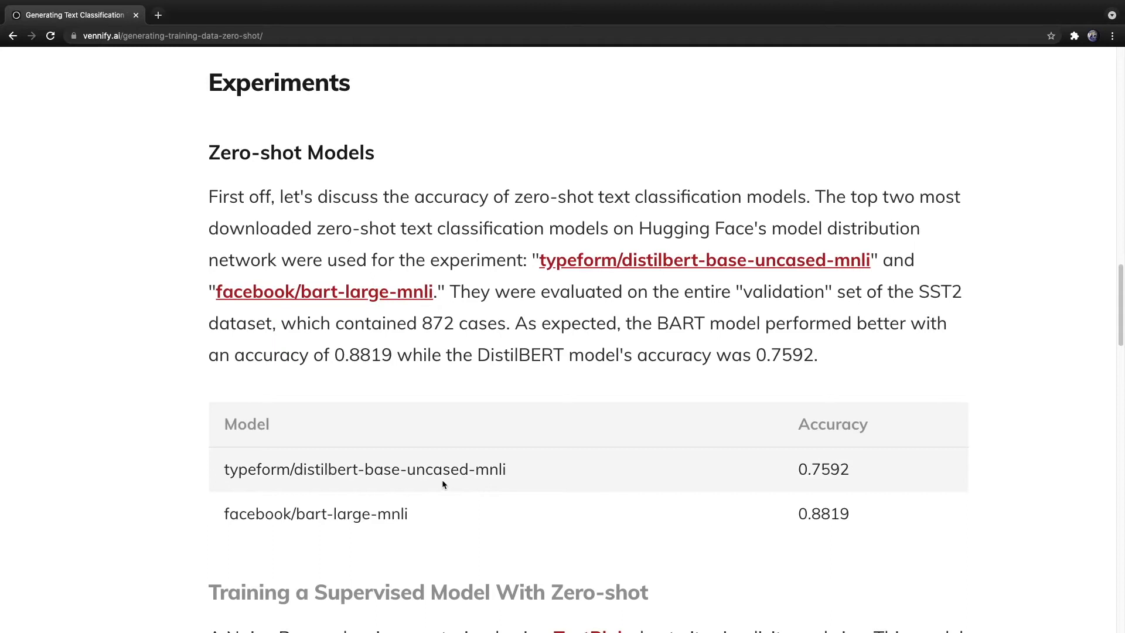
pyautogui.scroll(-3)
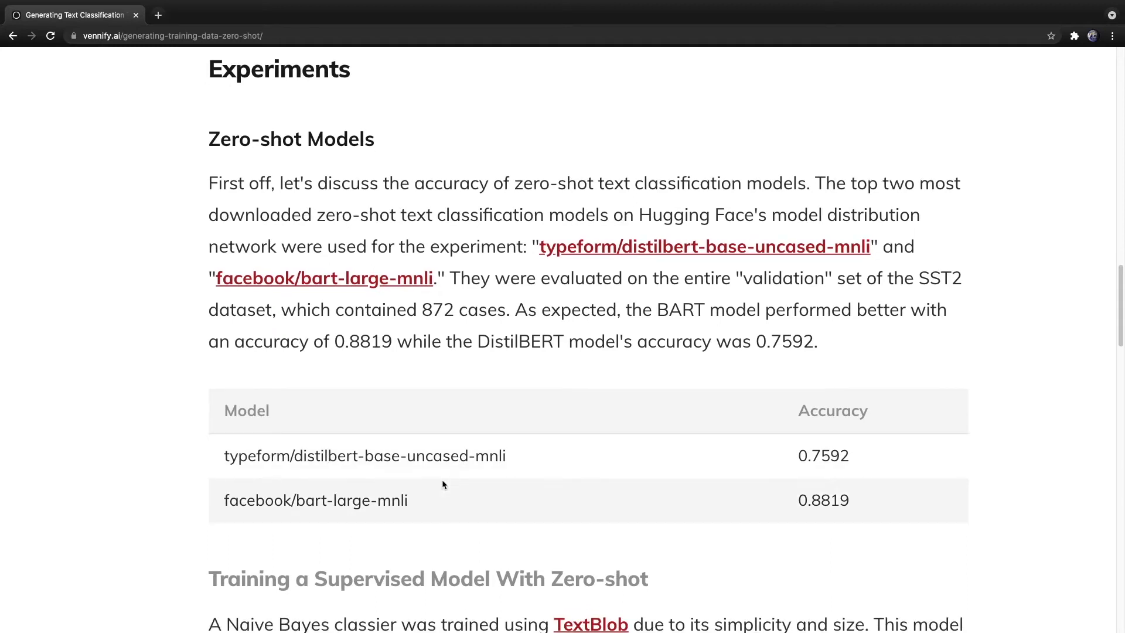
pyautogui.scroll(-3)
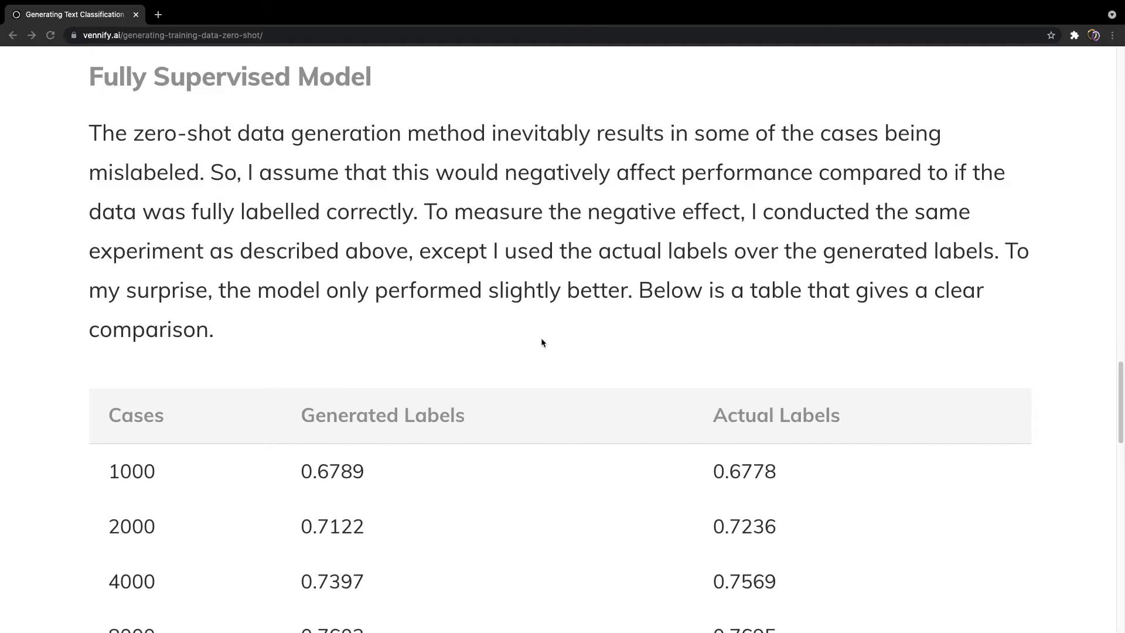
# Scroll through the 1000–8000 cases label comparison table to the Future Work heading.
pyautogui.scroll(-3)
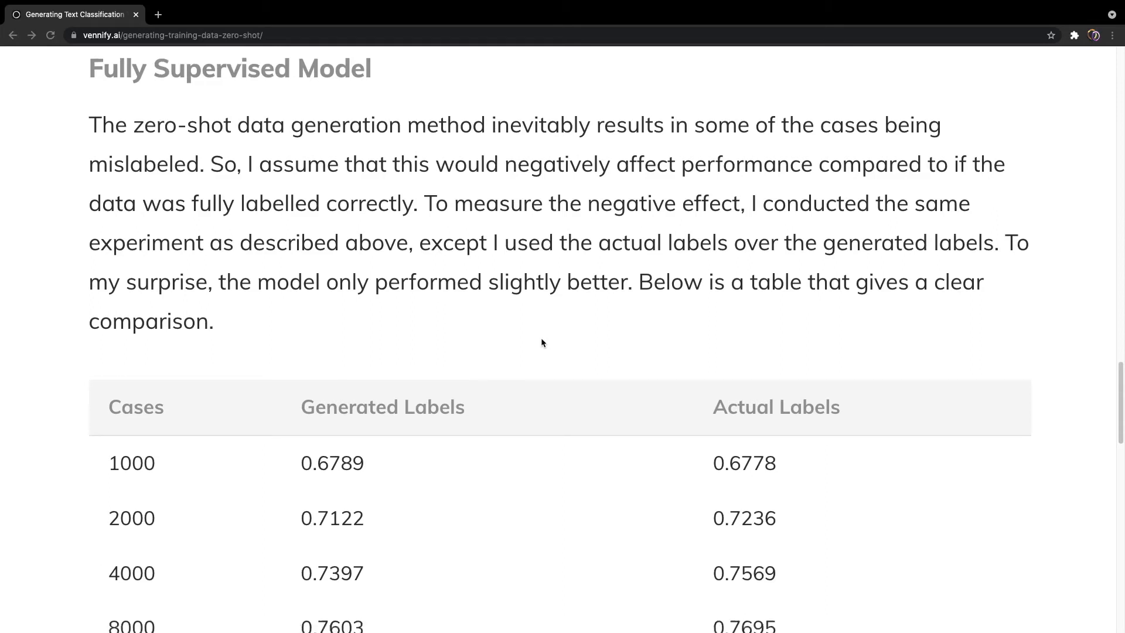
pyautogui.scroll(-3)
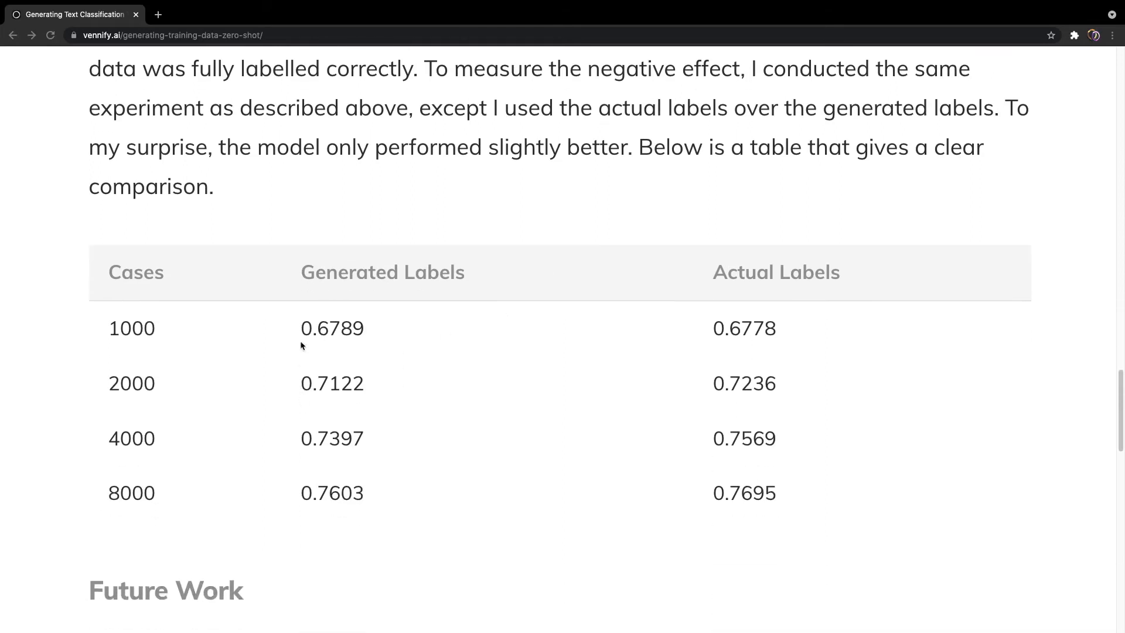
pyautogui.moveTo(382, 273)
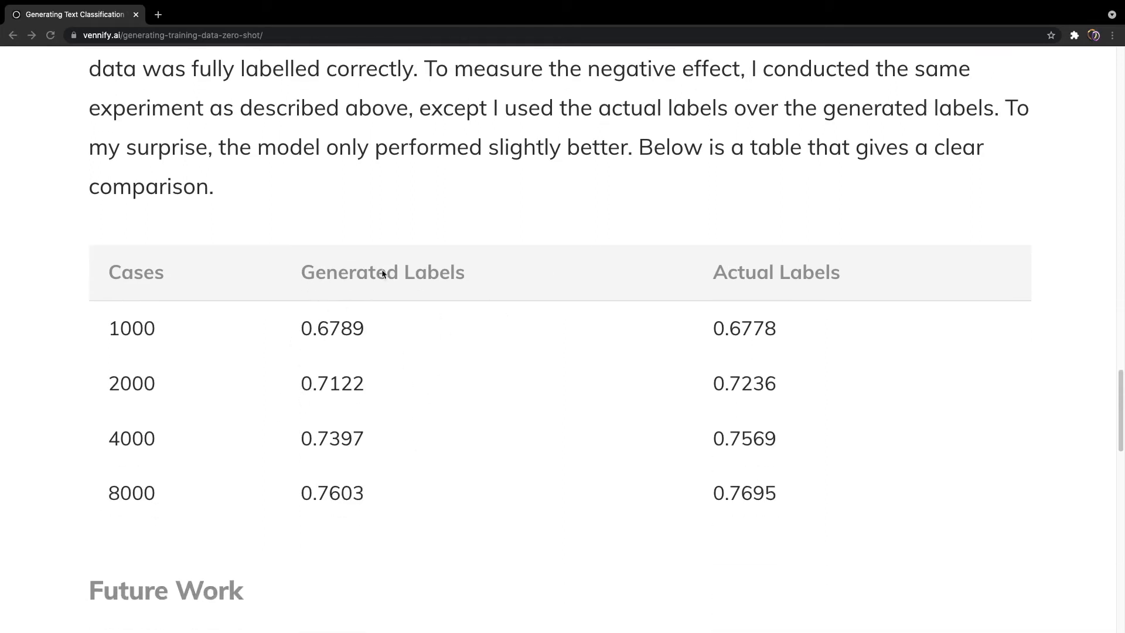
pyautogui.moveTo(430, 265)
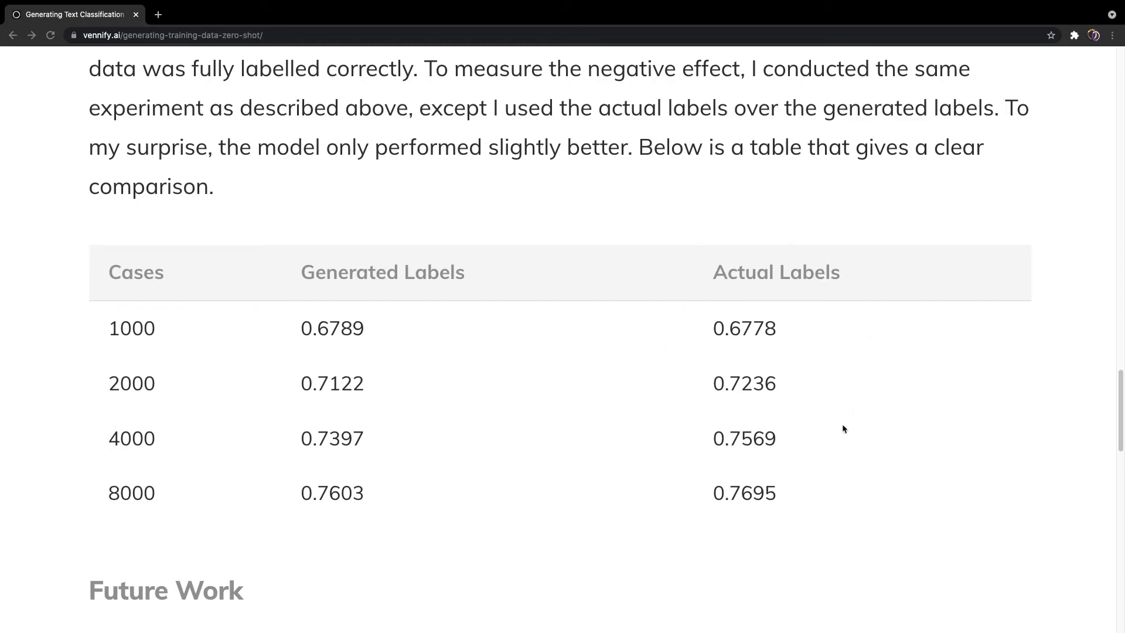
pyautogui.moveTo(717, 304)
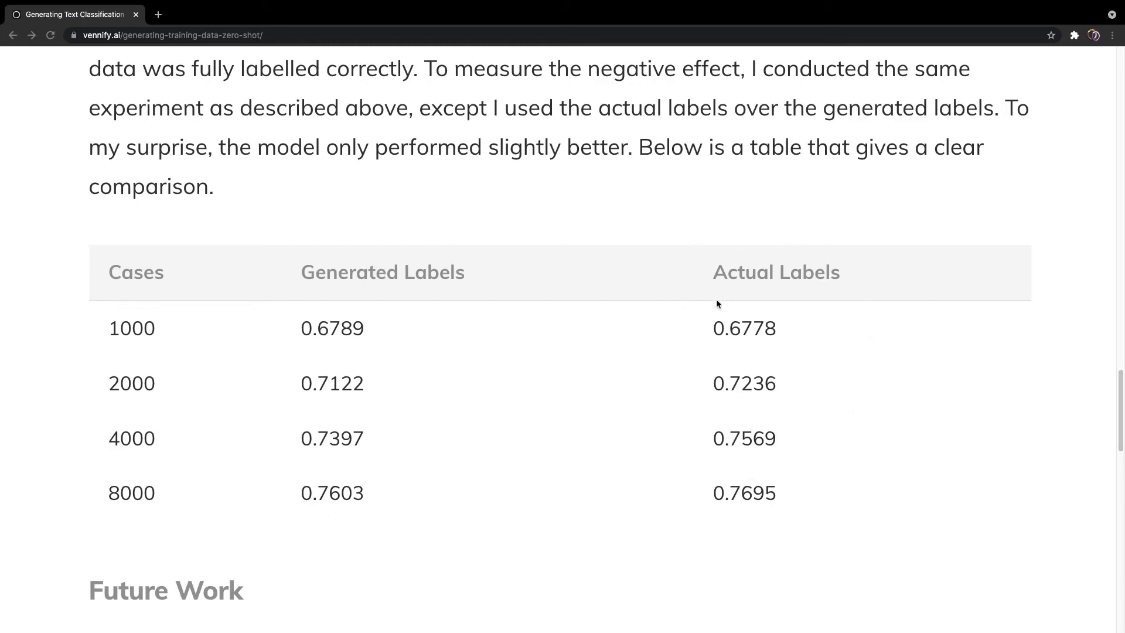
pyautogui.moveTo(112, 330)
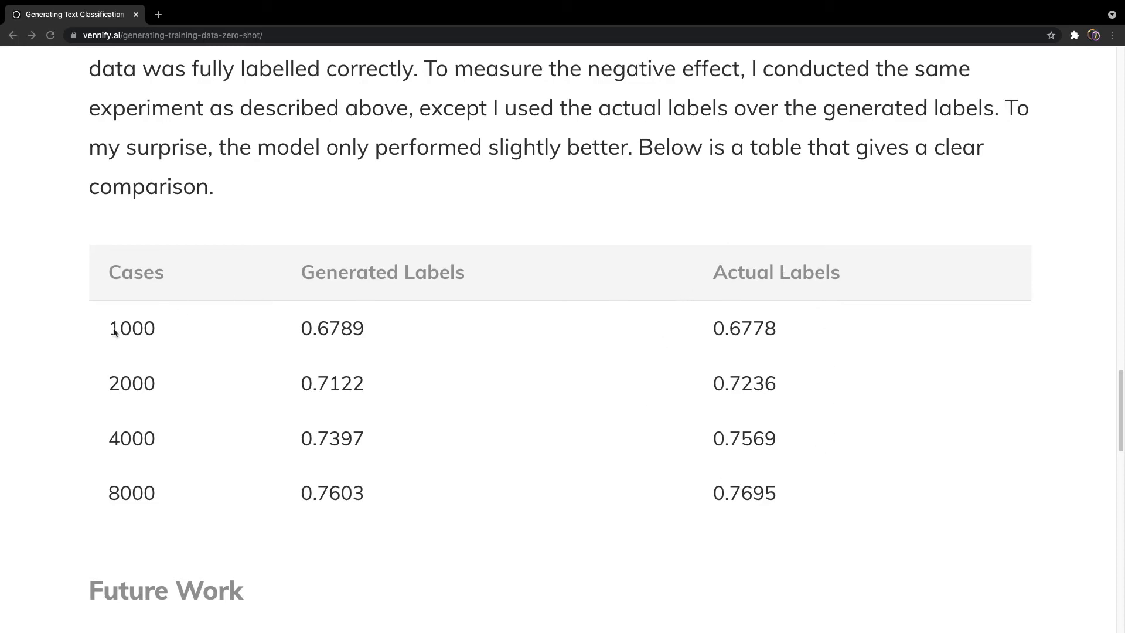
pyautogui.moveTo(733, 332)
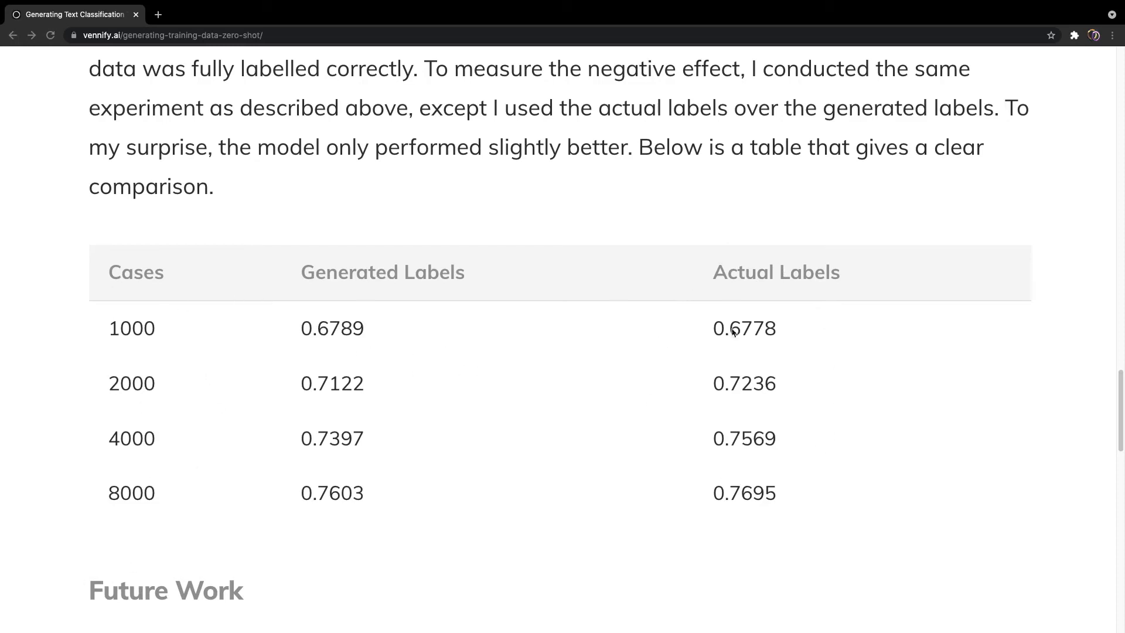
pyautogui.moveTo(324, 460)
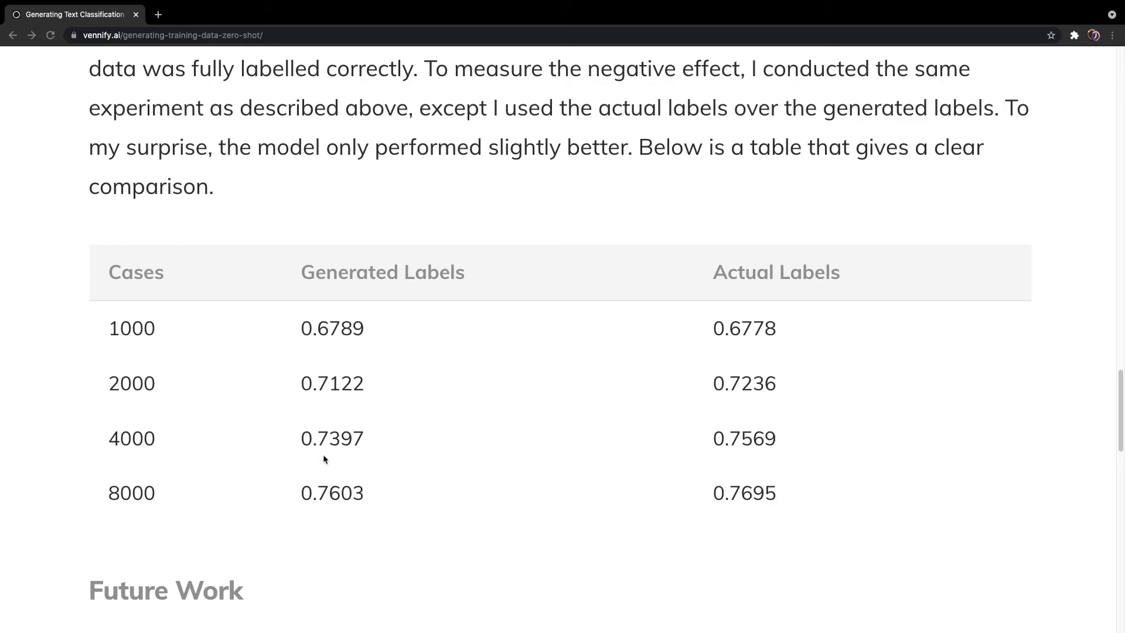
pyautogui.moveTo(760, 509)
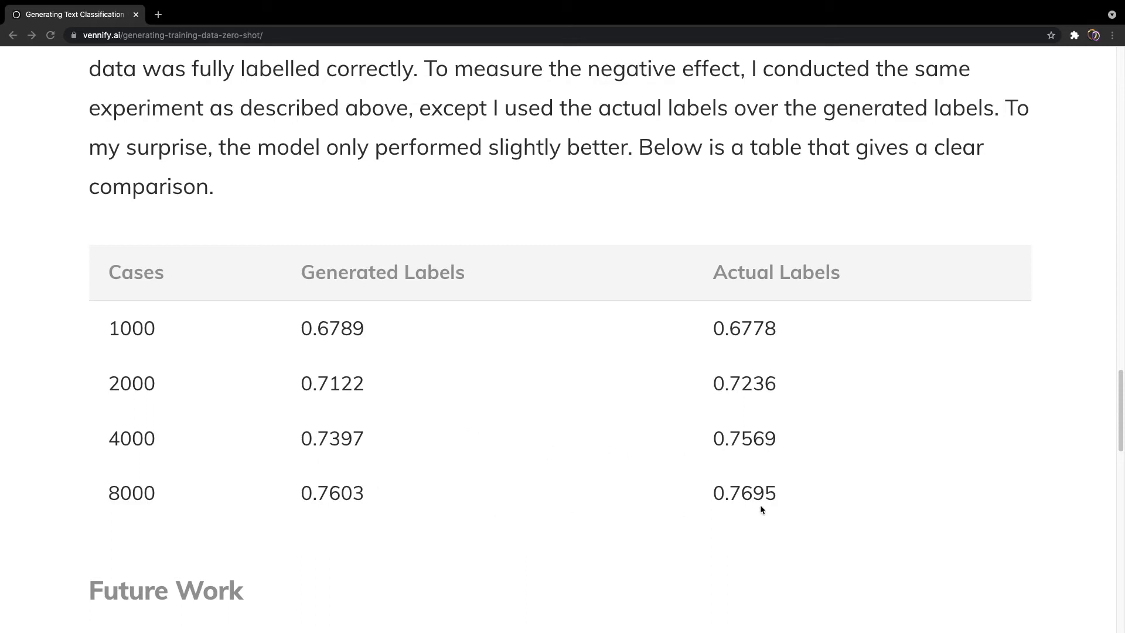
pyautogui.scroll(-3)
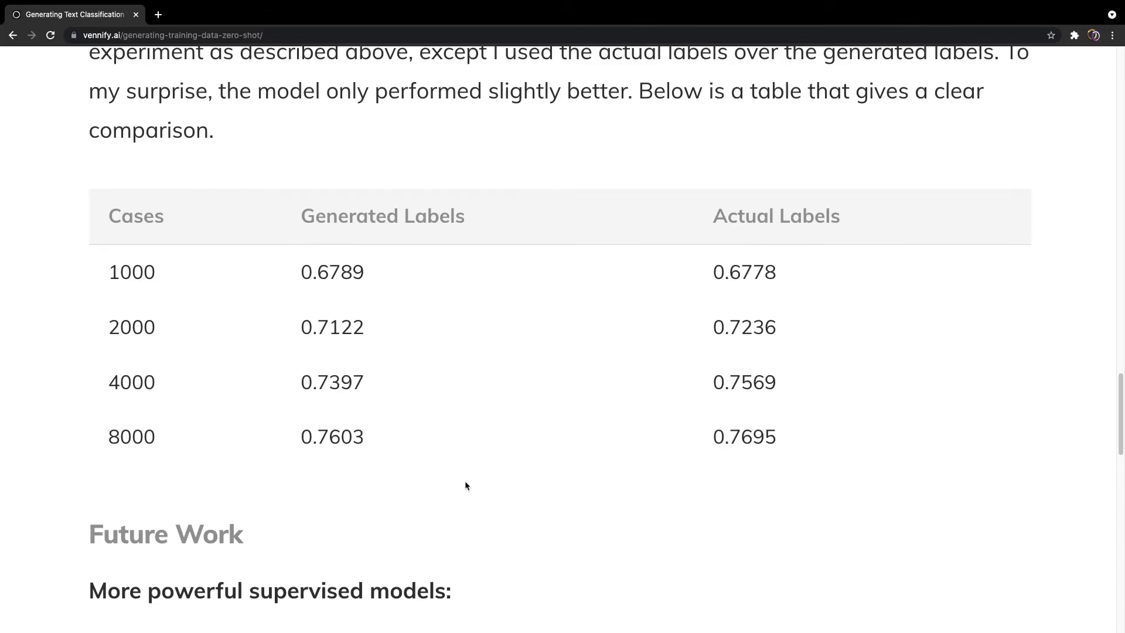
pyautogui.moveTo(764, 233)
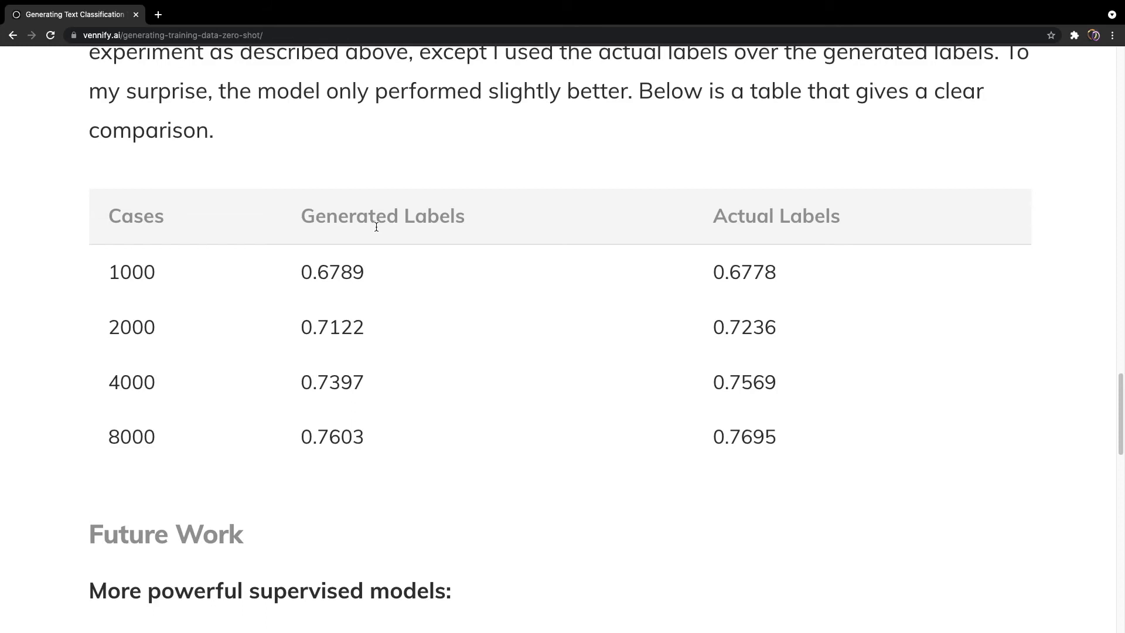
# Scroll to the 'More powerful supervised models' paragraph showing distil-bert-base-uncased reaching 0.7856.
pyautogui.scroll(-3)
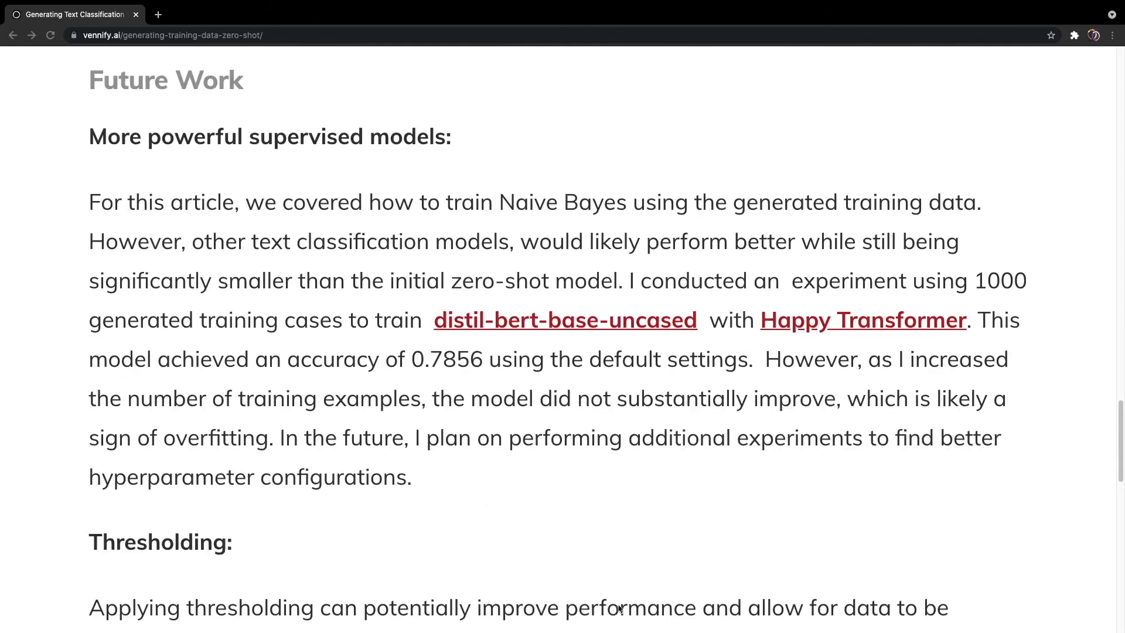
pyautogui.moveTo(488, 509)
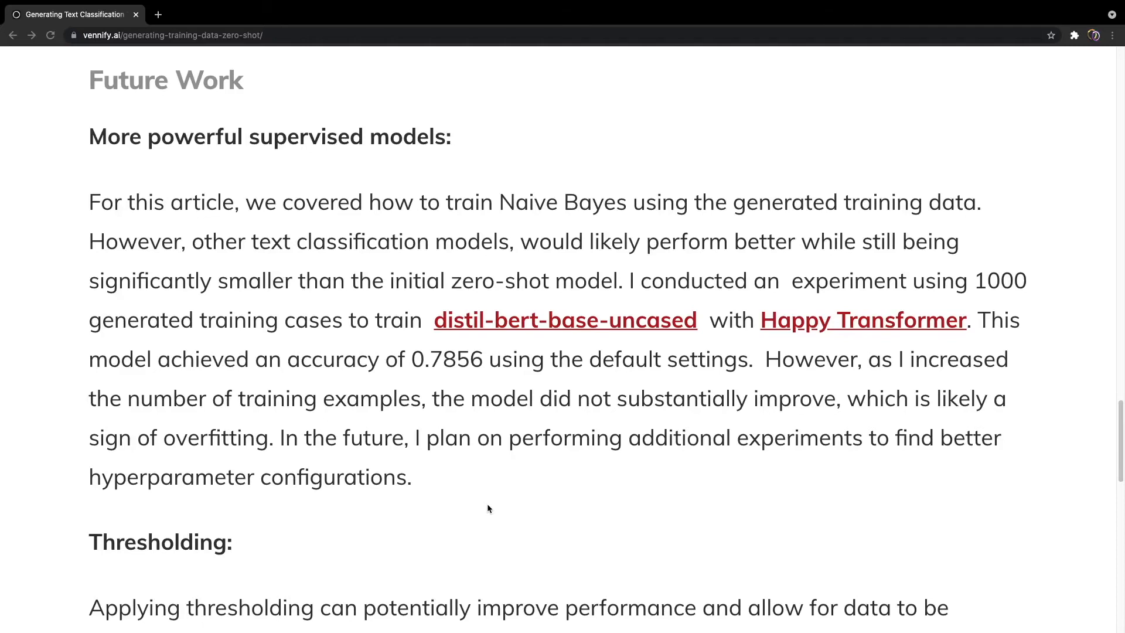
pyautogui.scroll(3)
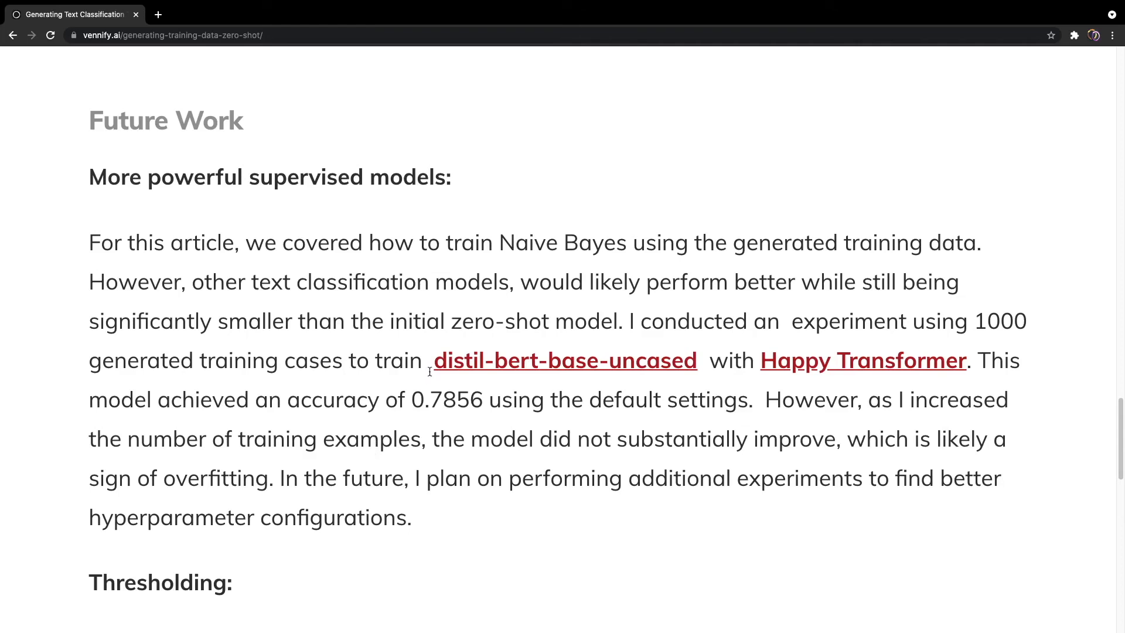
# Scroll to the Thresholding paragraph on rejecting low-certainty cases and the Iterations heading.
pyautogui.scroll(-3)
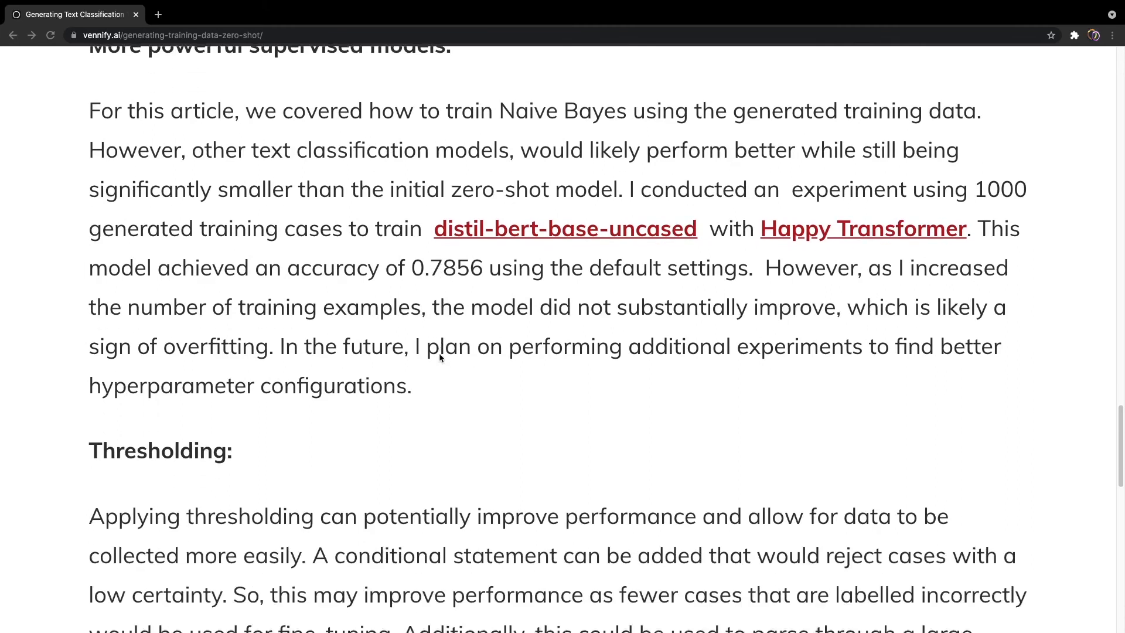
pyautogui.scroll(-3)
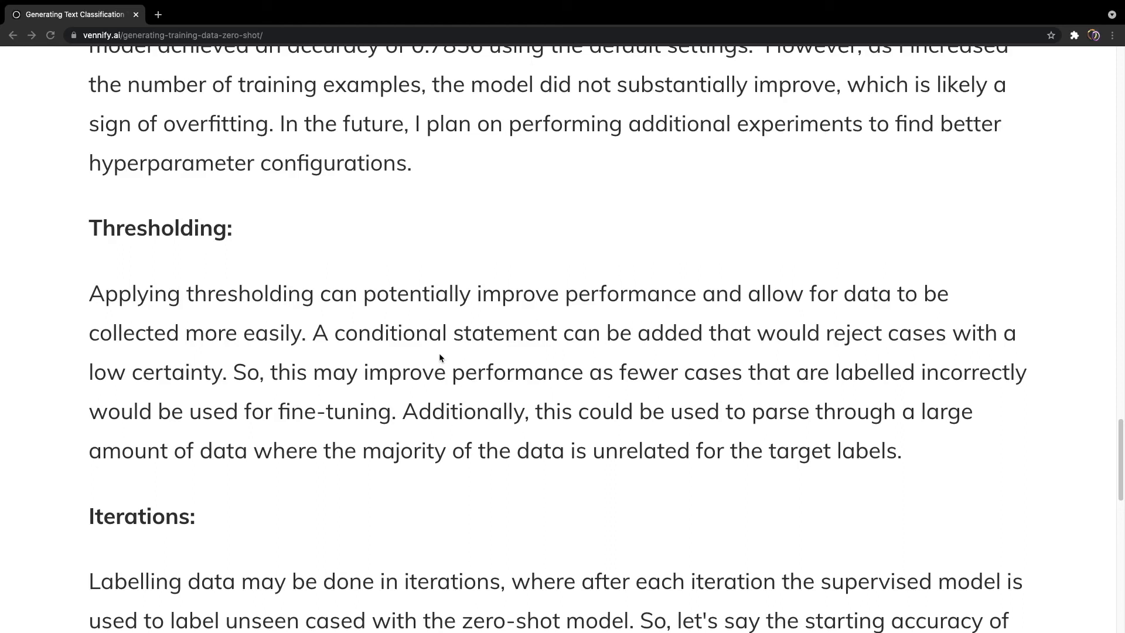
# Scroll through the Iterations paragraph until the Outlook heading appears.
pyautogui.scroll(-3)
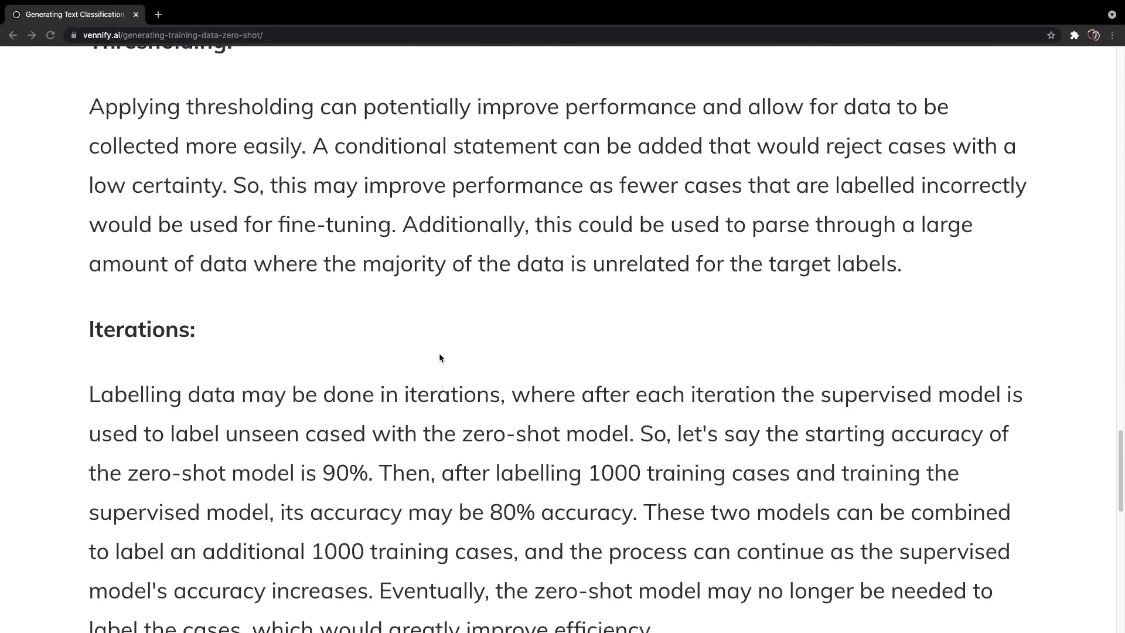
pyautogui.scroll(-3)
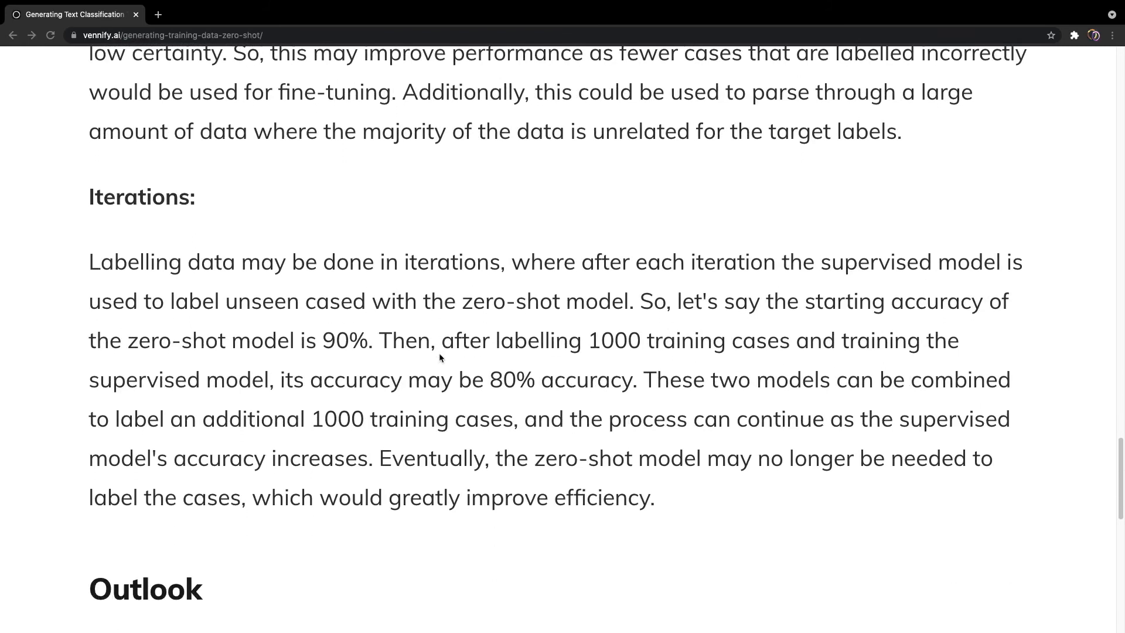